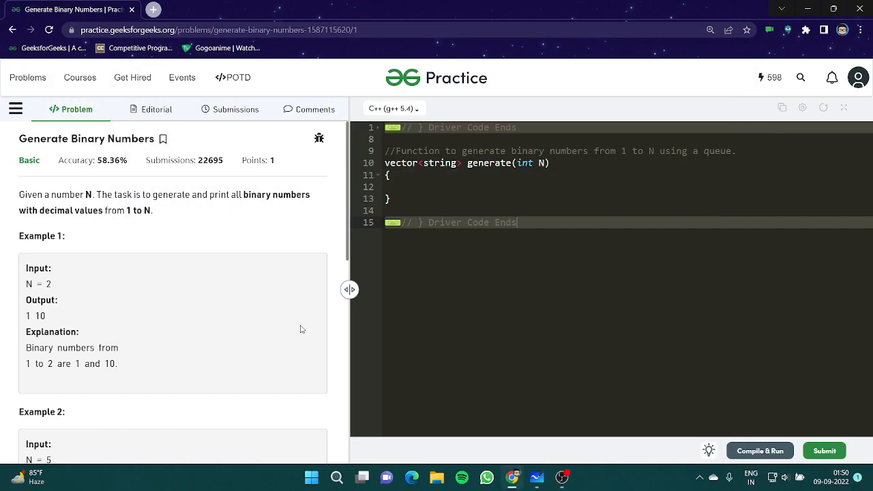
pyautogui.moveTo(110, 295)
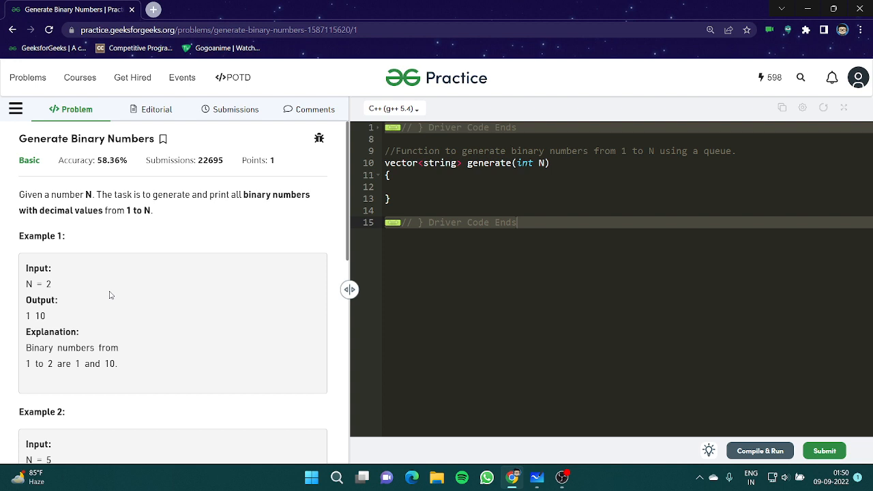
# Step: Read the Generate Binary Numbers statement, highlighting 'binary numbers', then switch to Whiteboard
pyautogui.doubleClick(30, 194)
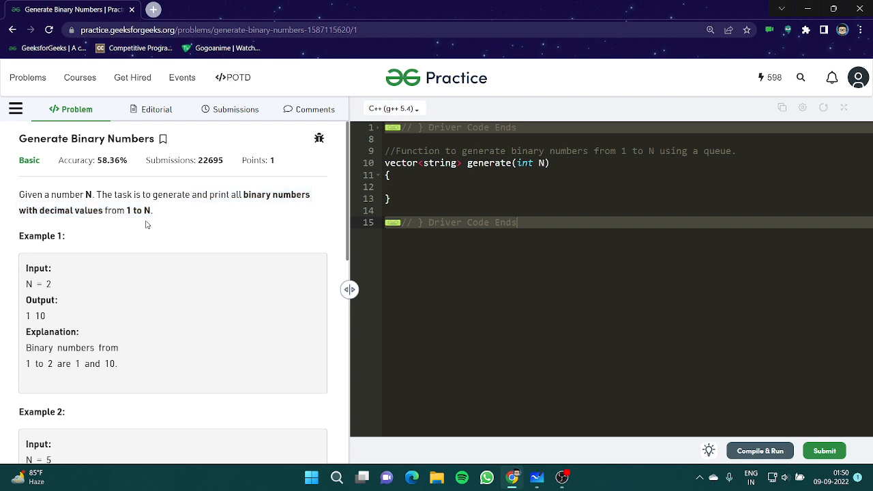
pyautogui.moveTo(19, 211); pyautogui.dragTo(125, 210)
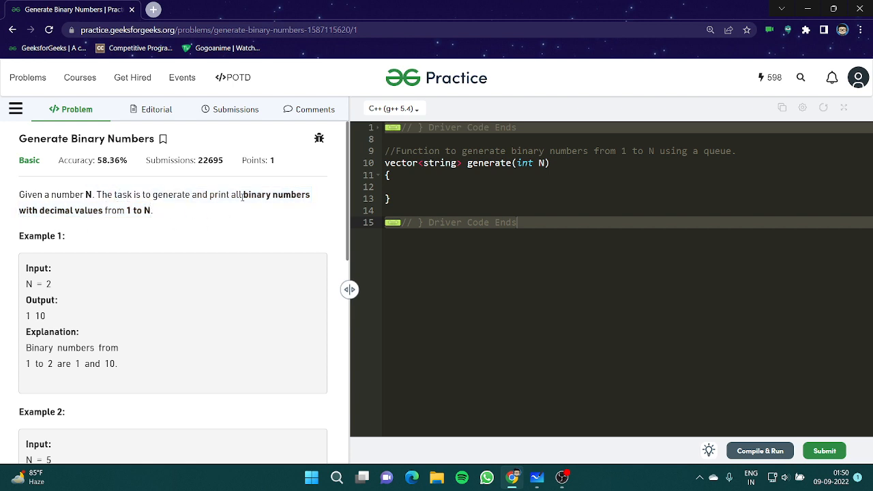
pyautogui.doubleClick(276, 194)
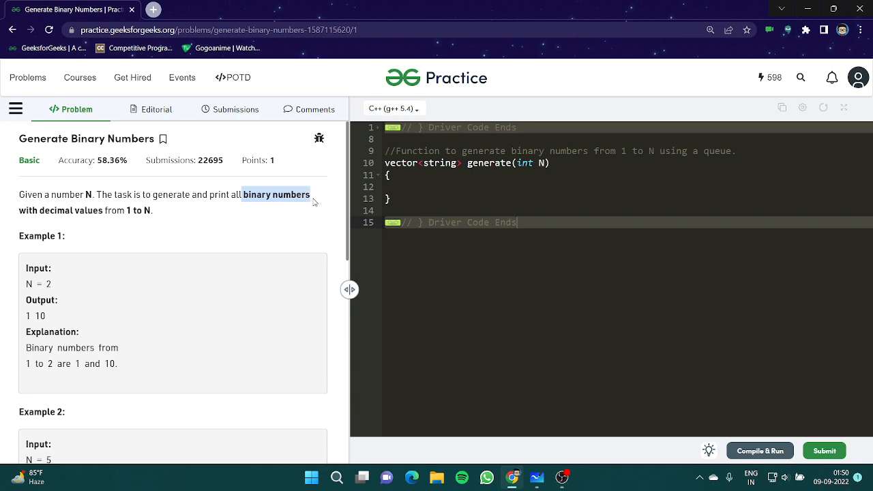
pyautogui.click(538, 477)
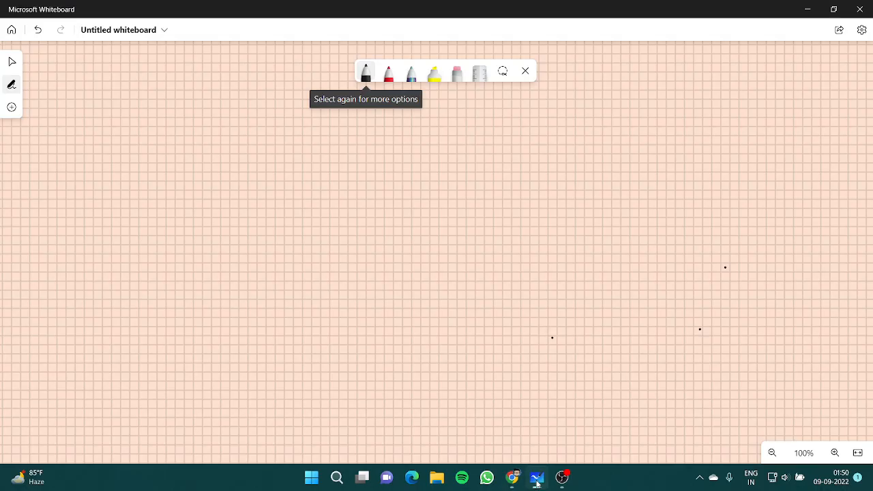
# Step: Keep the black pen and handwrite the binary row 1, 10, 11 across the canvas
pyautogui.click(366, 71)
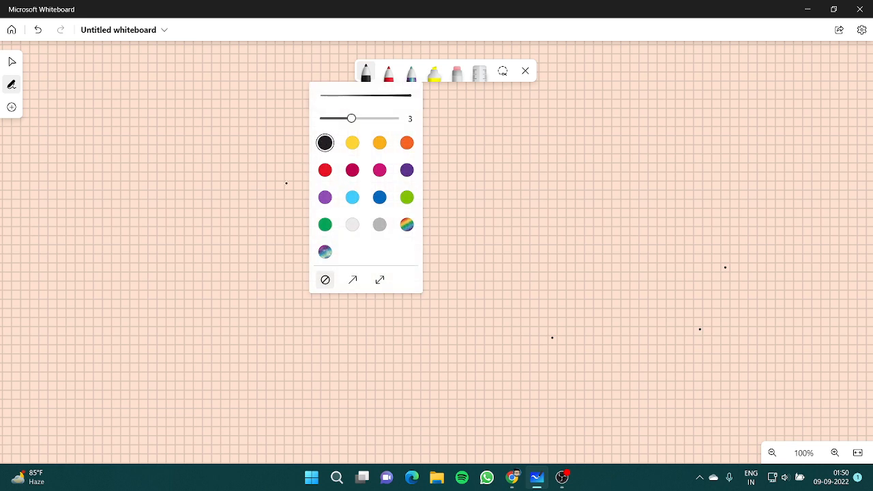
pyautogui.click(365, 70)
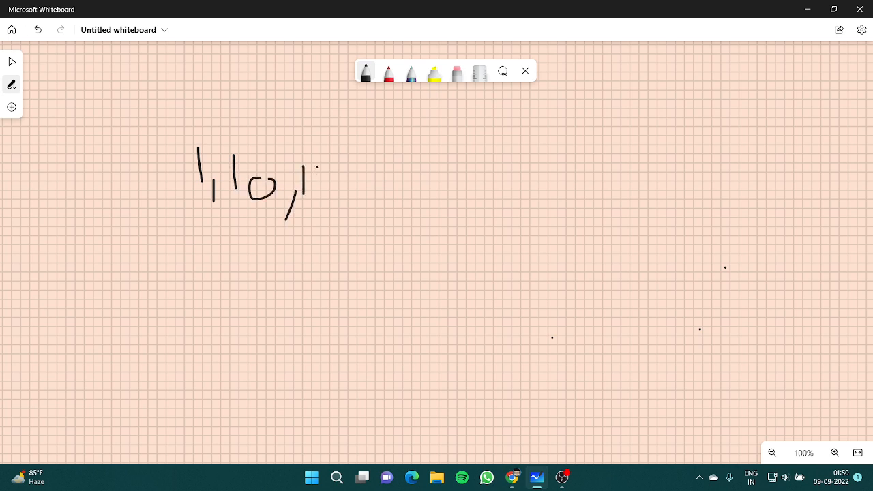
pyautogui.moveTo(314, 171); pyautogui.dragTo(348, 198)
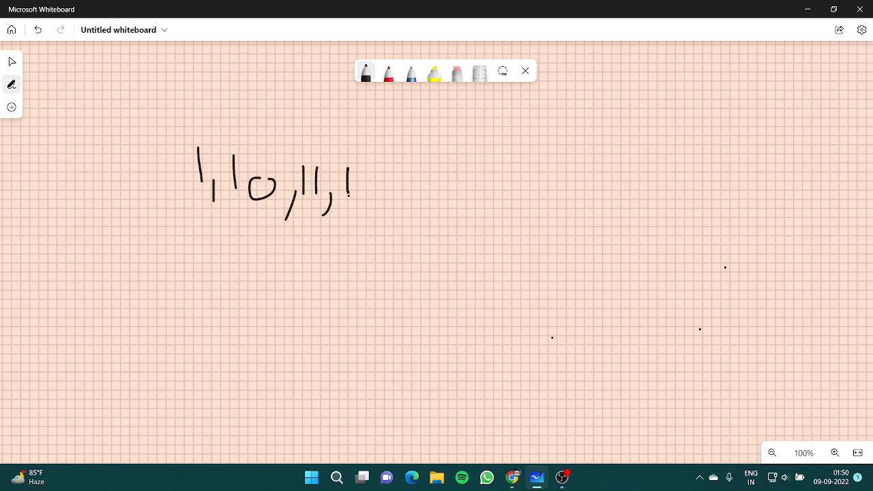
pyautogui.moveTo(360, 180); pyautogui.dragTo(368, 180)
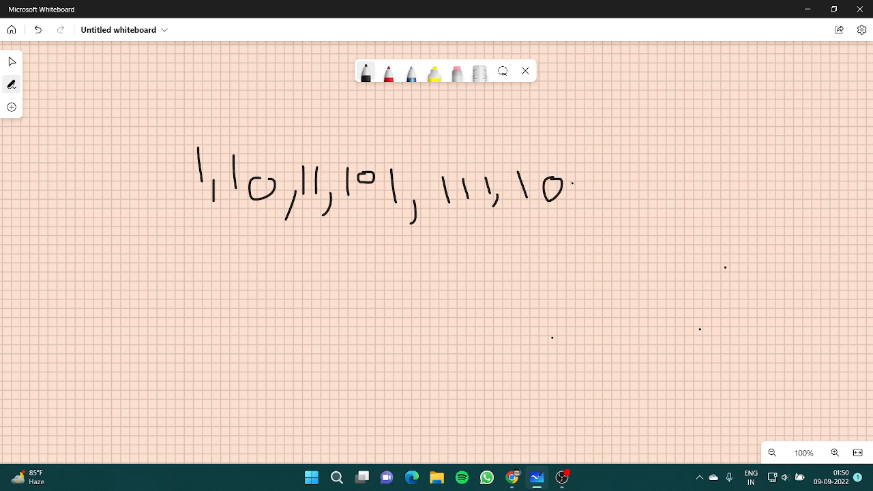
pyautogui.moveTo(573, 180); pyautogui.dragTo(593, 202)
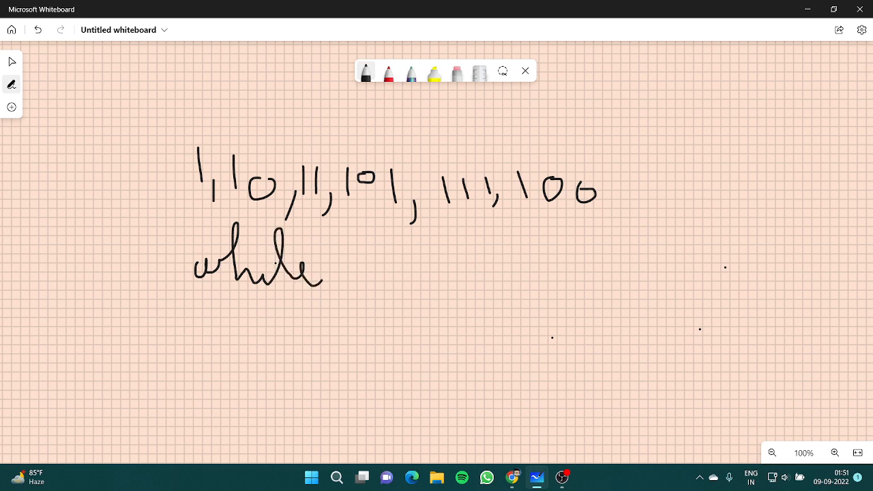
# Step: Write while(true) with an opening brace and the note x → 1 : ∞ beneath it
pyautogui.moveTo(327, 232); pyautogui.dragTo(352, 287)
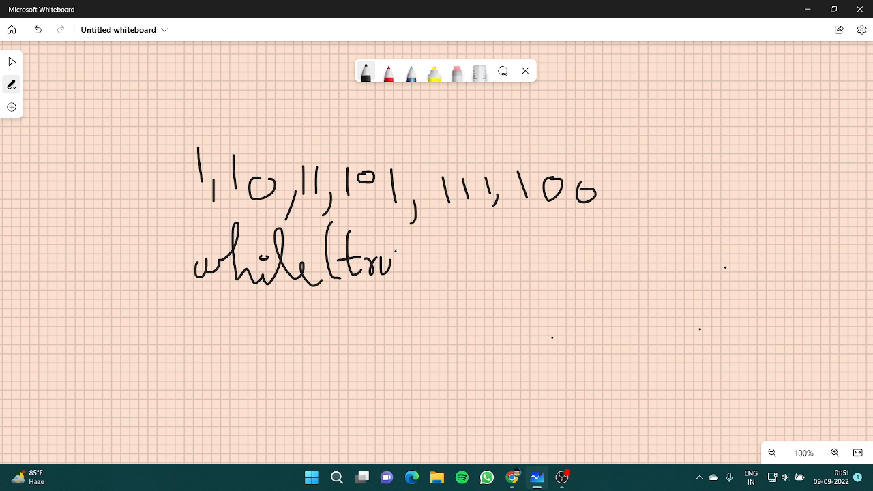
pyautogui.moveTo(388, 257); pyautogui.dragTo(420, 280)
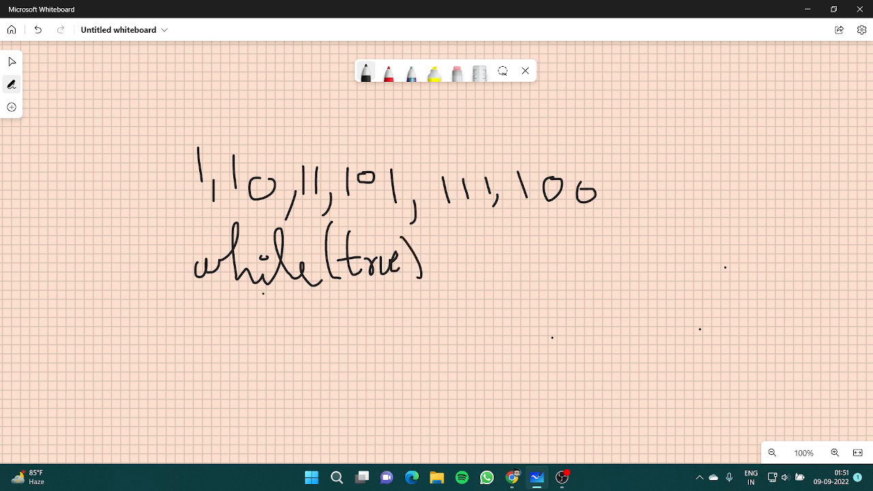
pyautogui.moveTo(221, 297); pyautogui.dragTo(225, 327)
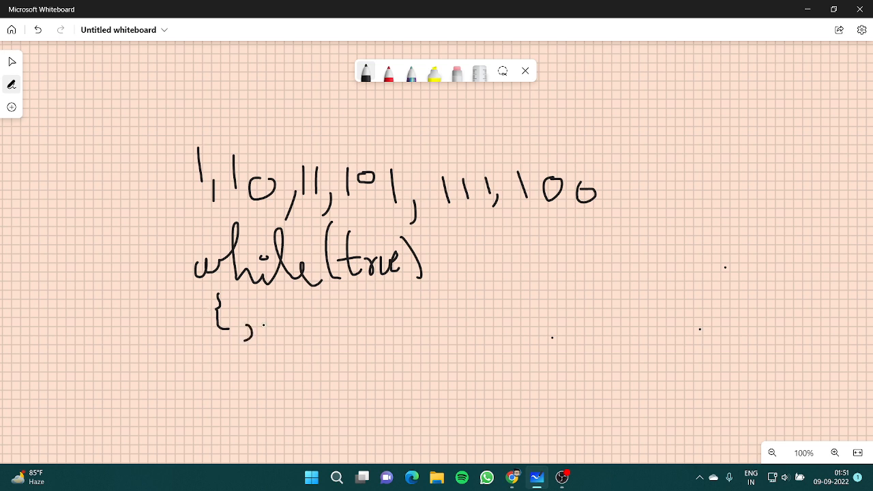
pyautogui.moveTo(252, 333); pyautogui.dragTo(334, 332)
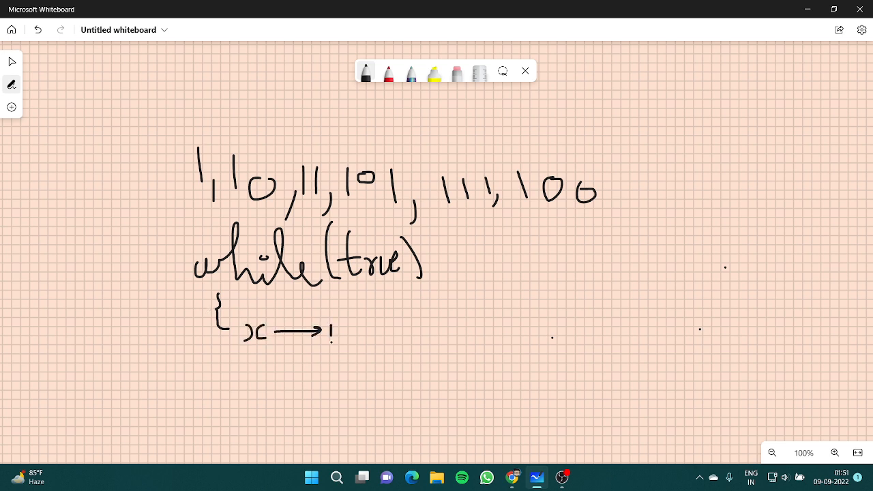
pyautogui.moveTo(361, 335); pyautogui.dragTo(382, 338)
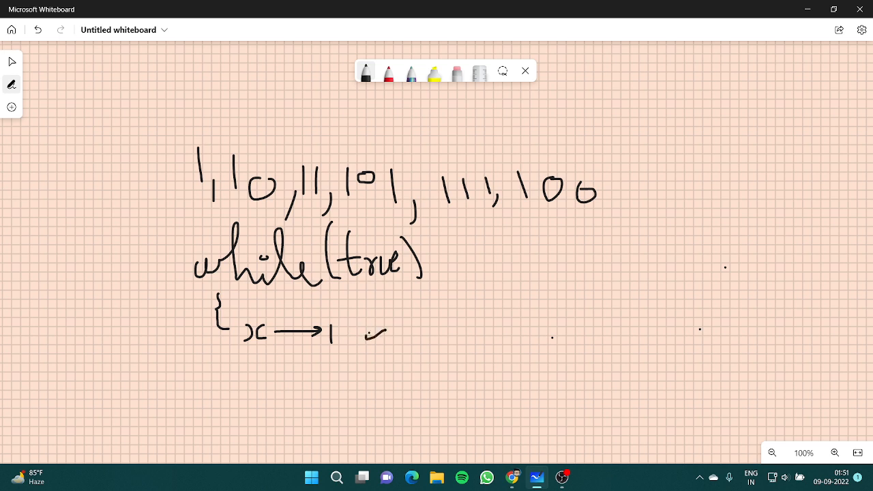
pyautogui.moveTo(366, 338); pyautogui.dragTo(398, 334)
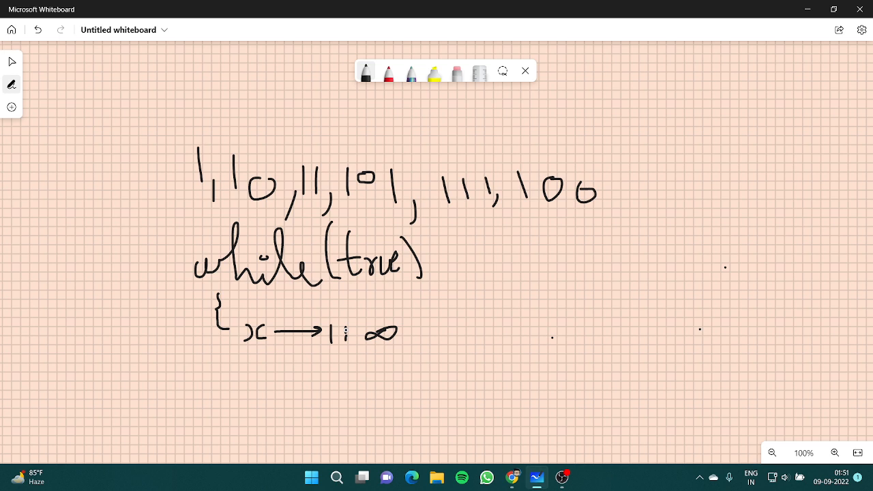
# Step: Add ct++ and ct notes below, glancing at the problem page and returning
pyautogui.click(456, 73)
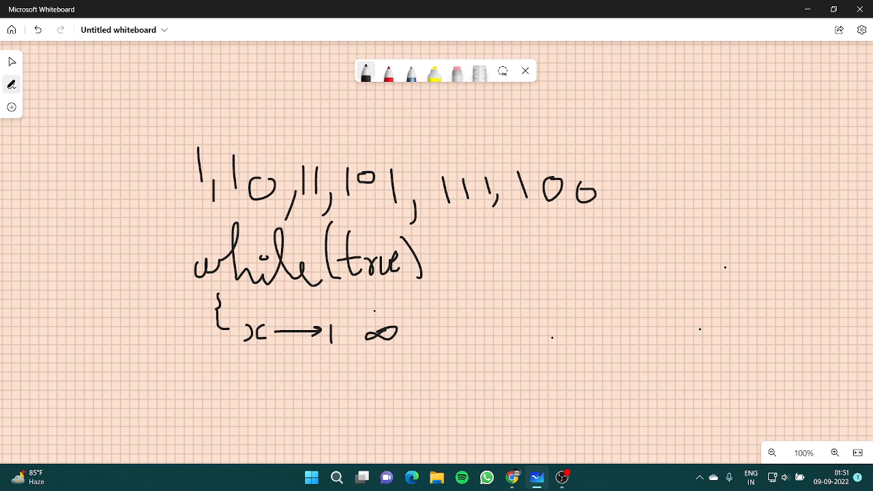
pyautogui.moveTo(343, 327); pyautogui.dragTo(347, 349)
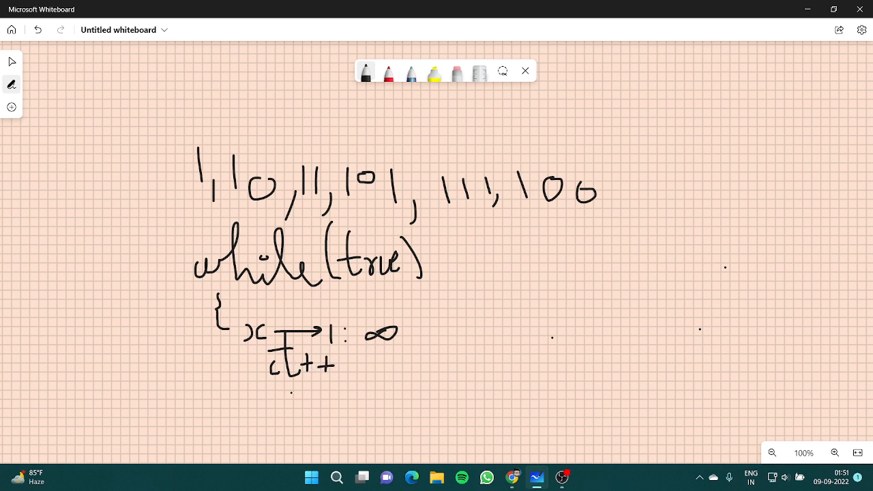
pyautogui.moveTo(270, 395); pyautogui.dragTo(300, 409)
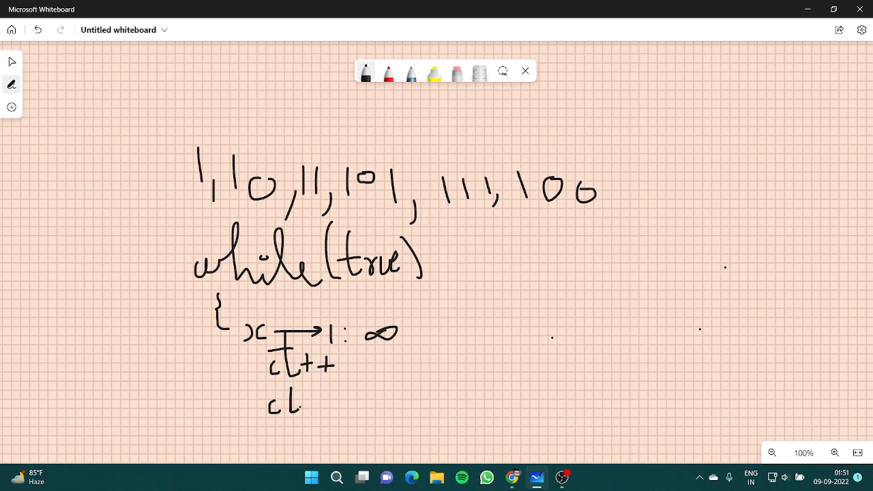
pyautogui.click(513, 478)
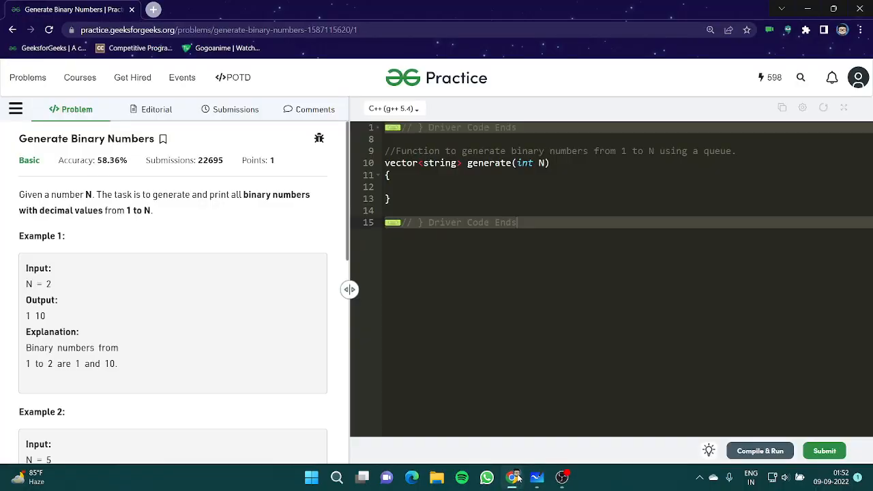
pyautogui.moveTo(145, 207)
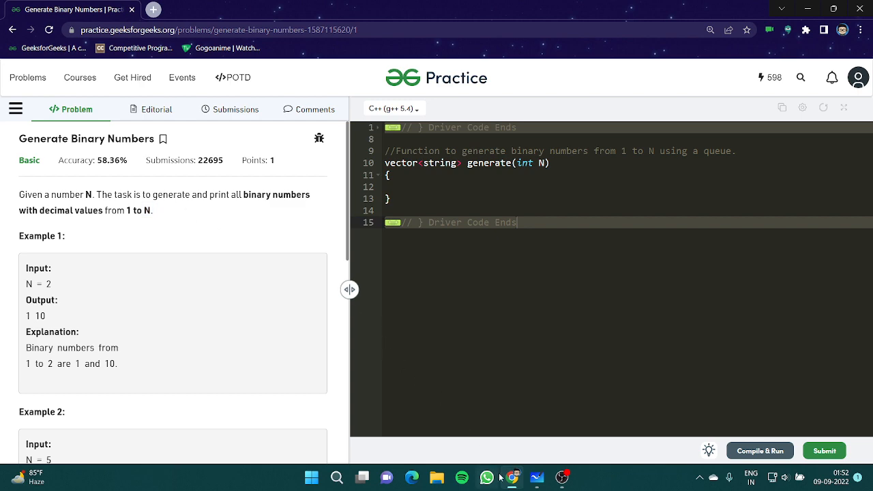
pyautogui.click(537, 478)
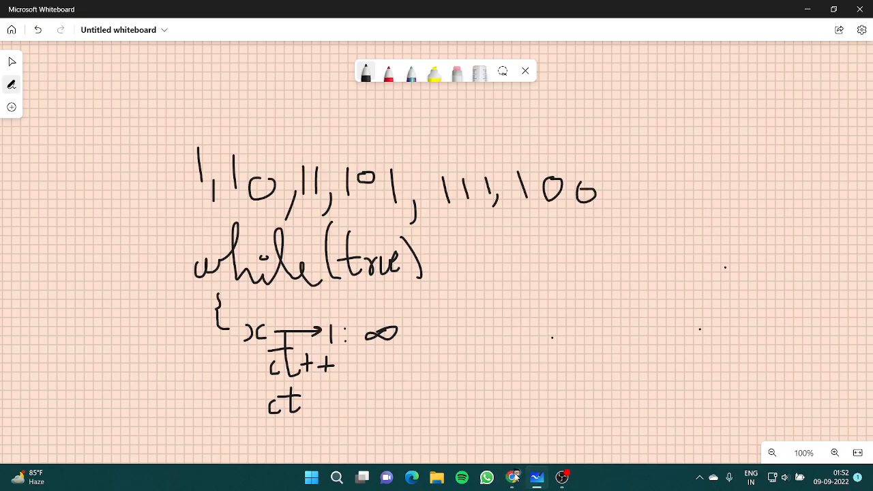
# Step: Change the loop condition to while(x<=n) and erase the old notes below it
pyautogui.click(341, 225)
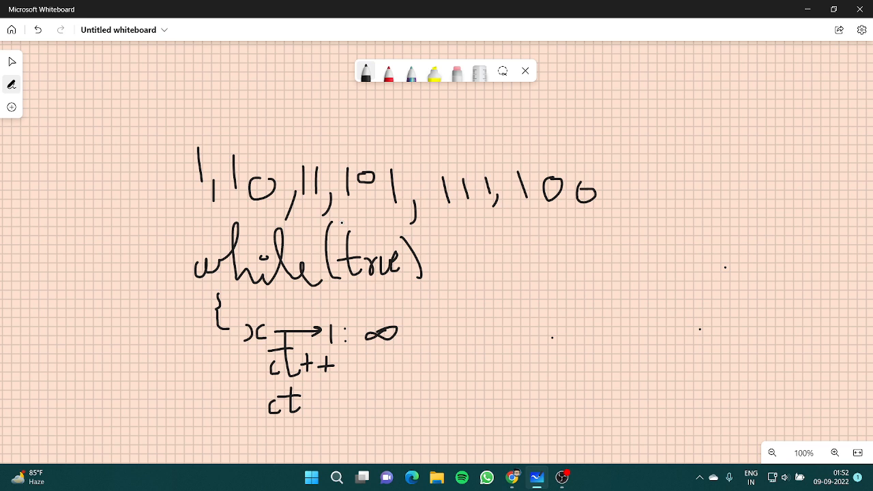
pyautogui.moveTo(344, 229); pyautogui.dragTo(371, 232)
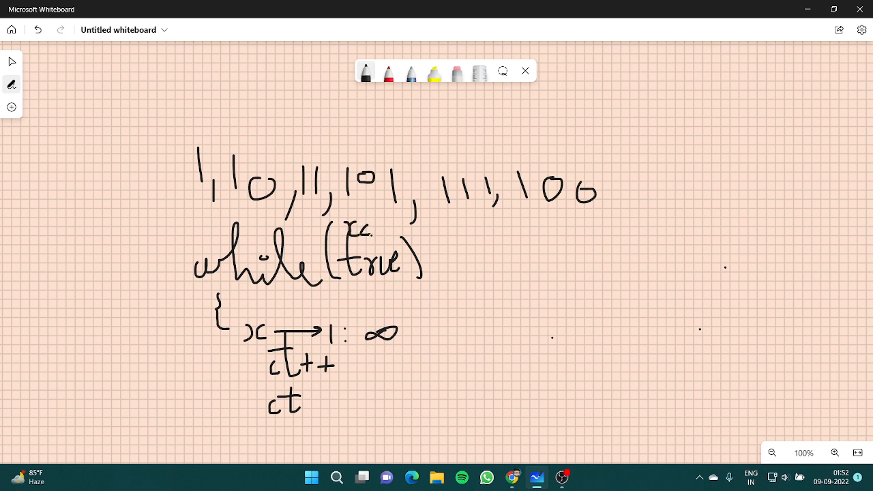
pyautogui.moveTo(369, 232); pyautogui.dragTo(388, 238)
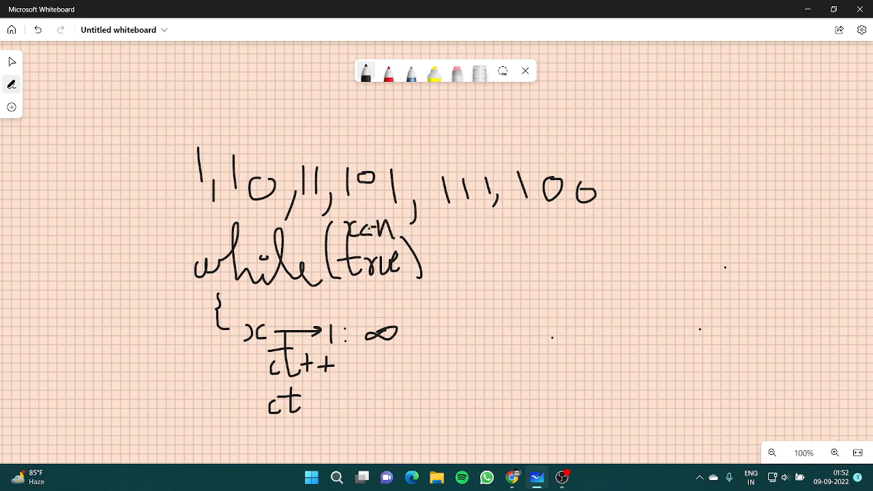
pyautogui.click(456, 73)
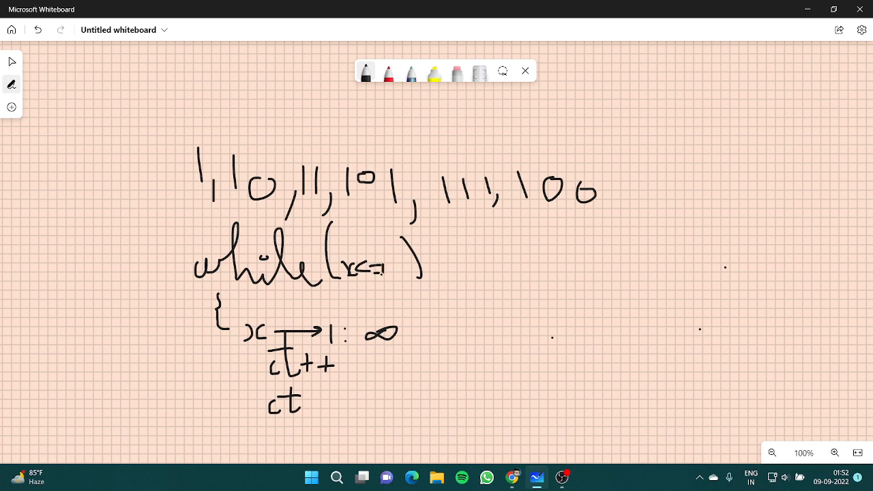
pyautogui.moveTo(380, 270); pyautogui.dragTo(393, 276)
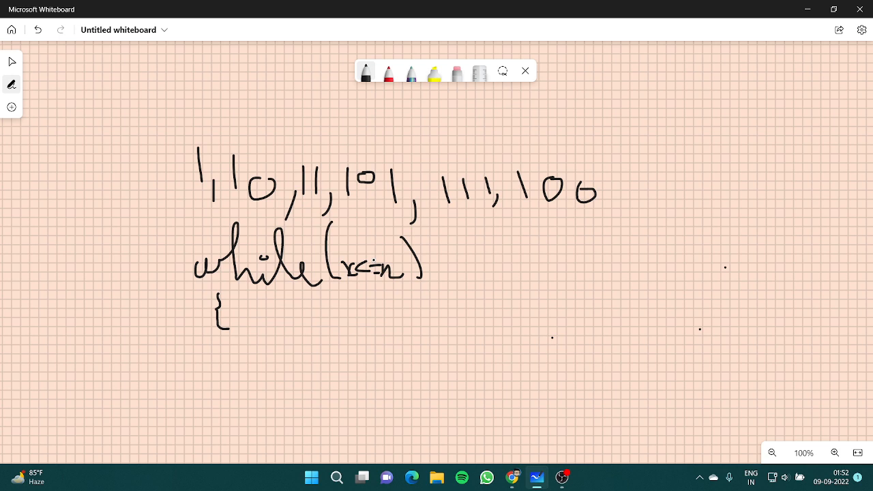
# Step: Write and underline the loop body and close it with a brace
pyautogui.moveTo(286, 320); pyautogui.dragTo(283, 347)
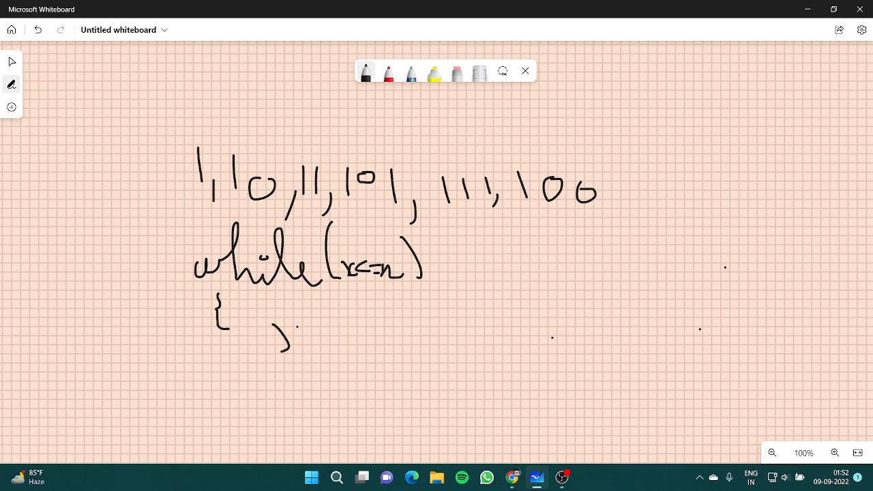
pyautogui.moveTo(280, 328); pyautogui.dragTo(324, 357)
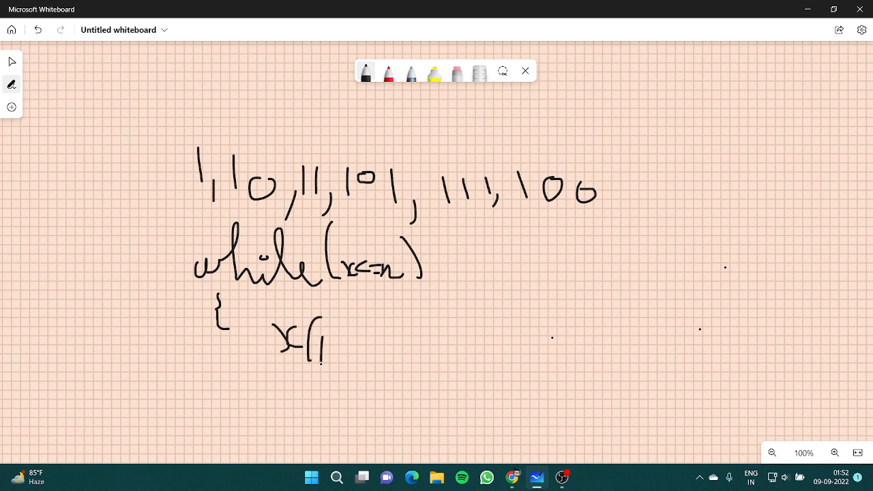
pyautogui.moveTo(325, 348); pyautogui.dragTo(368, 354)
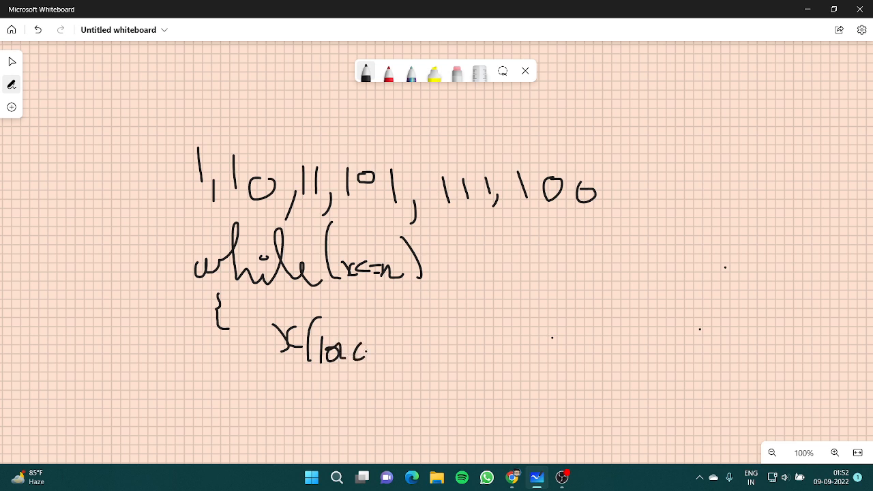
pyautogui.moveTo(273, 375); pyautogui.dragTo(406, 352)
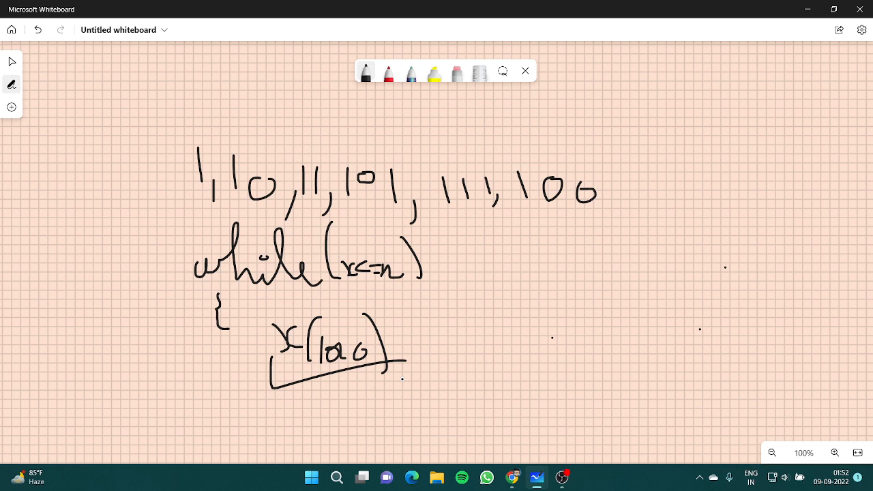
pyautogui.moveTo(409, 382); pyautogui.dragTo(409, 412)
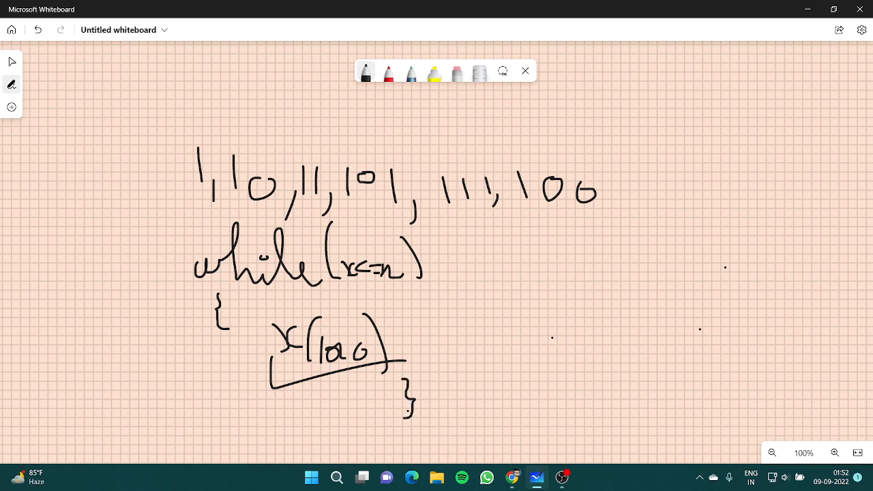
# Step: Draw an arrow to the complexity note O(n), then clear the while-loop notes away
pyautogui.moveTo(395, 317); pyautogui.dragTo(443, 311)
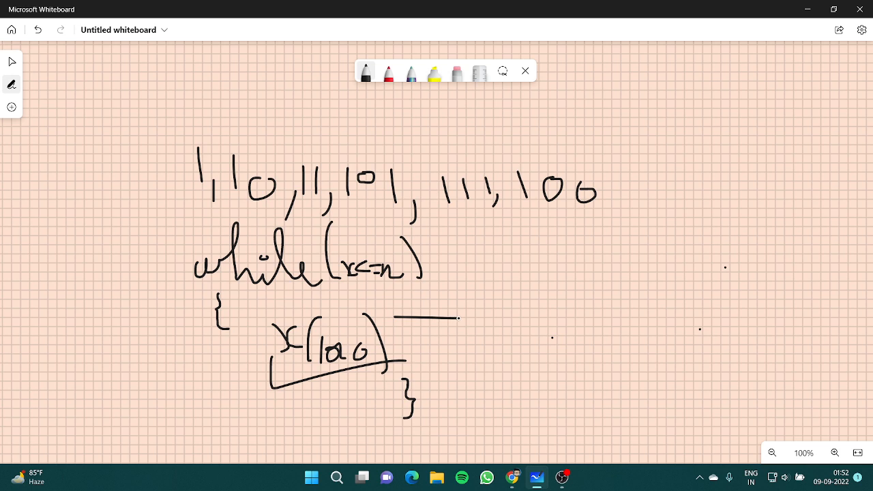
pyautogui.moveTo(396, 317); pyautogui.dragTo(458, 311)
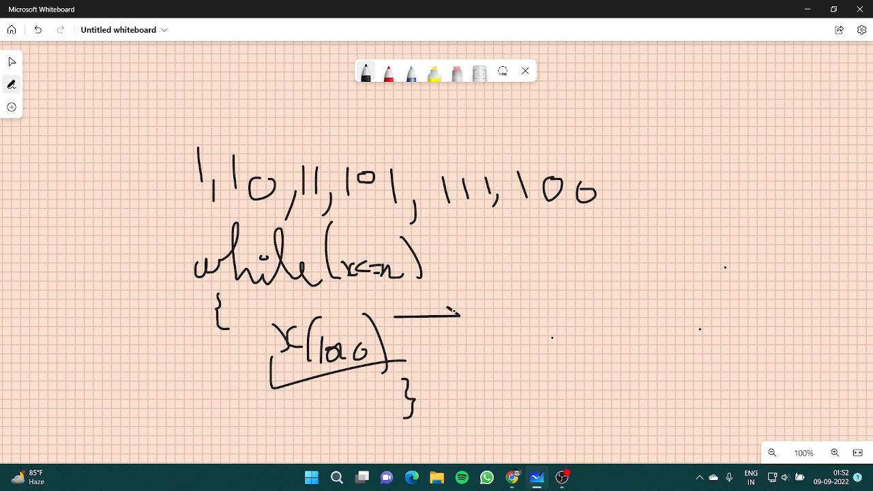
pyautogui.moveTo(409, 313); pyautogui.dragTo(461, 317)
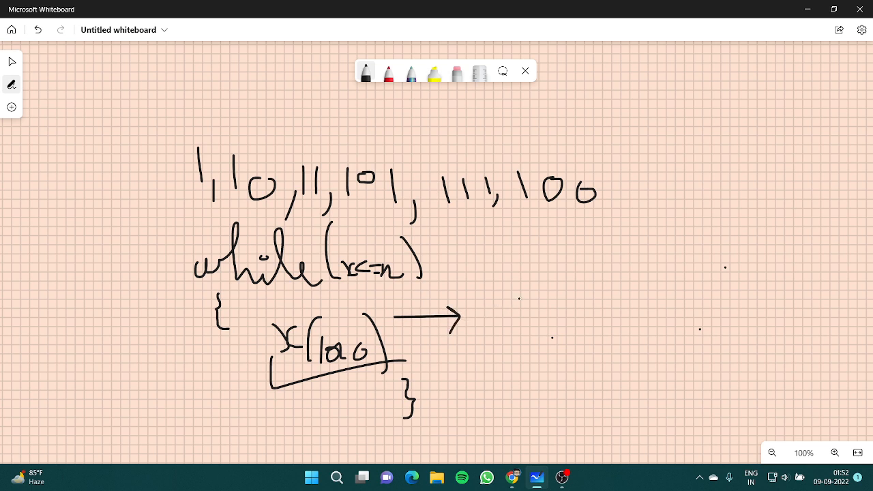
pyautogui.moveTo(504, 301); pyautogui.dragTo(522, 321)
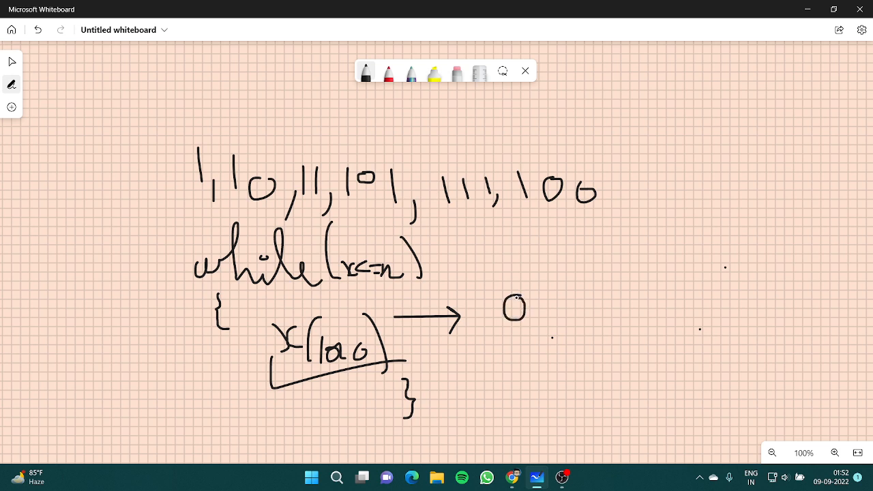
pyautogui.moveTo(539, 286); pyautogui.dragTo(559, 321)
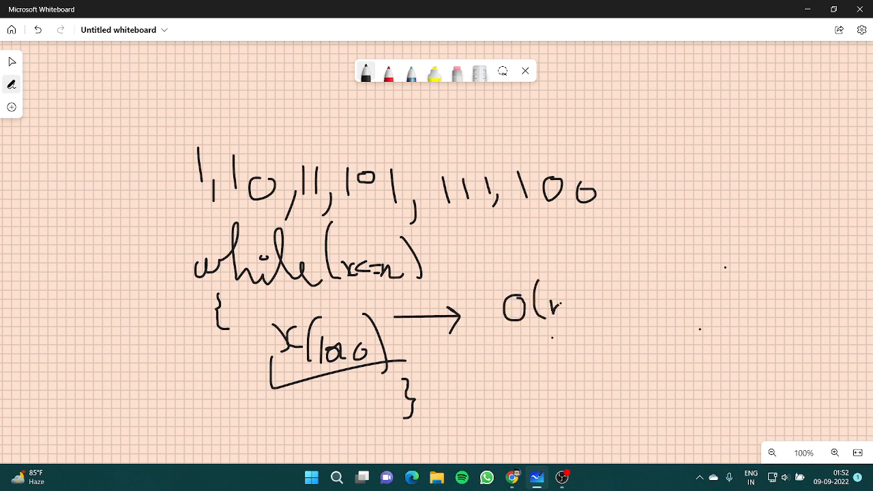
pyautogui.moveTo(539, 293); pyautogui.dragTo(587, 320)
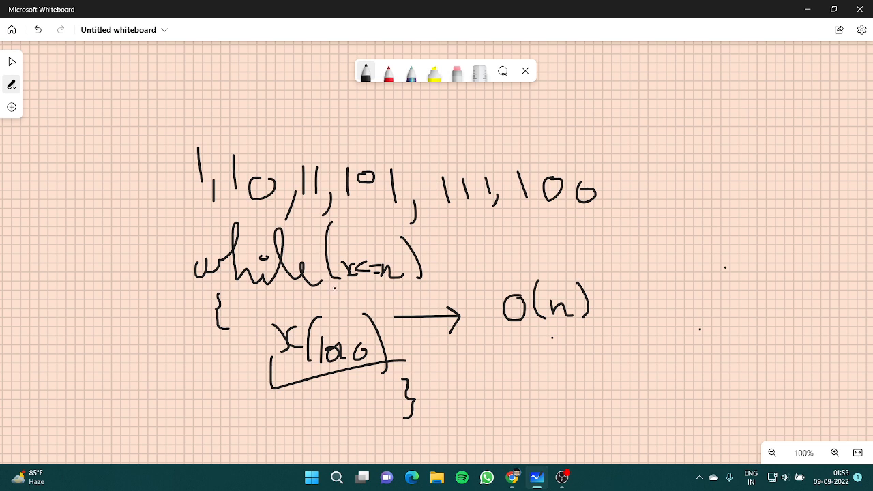
pyautogui.moveTo(205, 287); pyautogui.dragTo(161, 243)
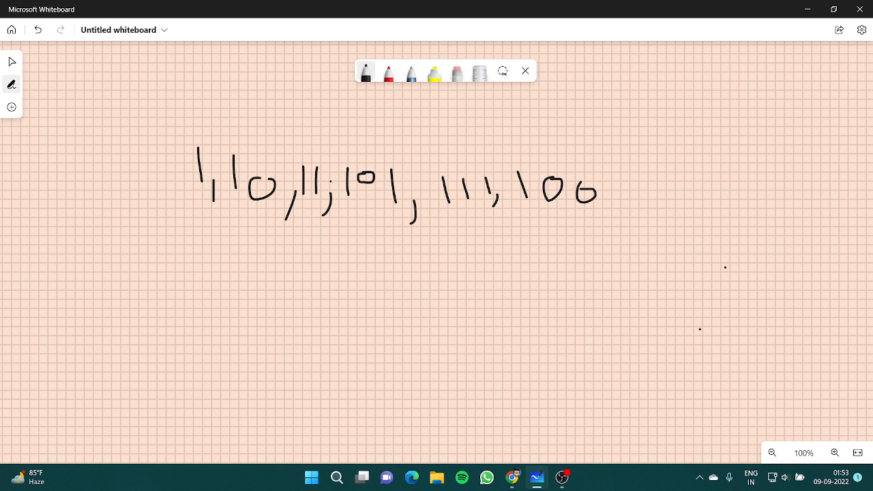
# Step: Draw a queue rectangle below the sequence and divide it into cells
pyautogui.moveTo(309, 269); pyautogui.dragTo(393, 267)
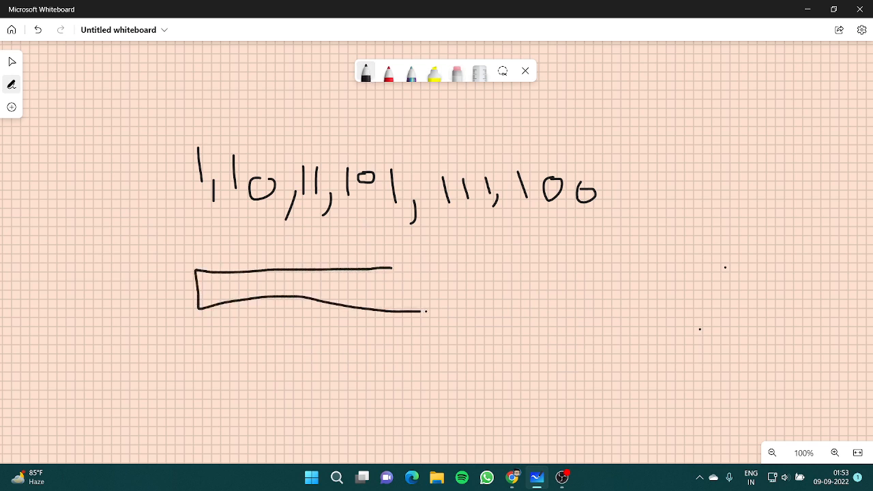
pyautogui.click(455, 73)
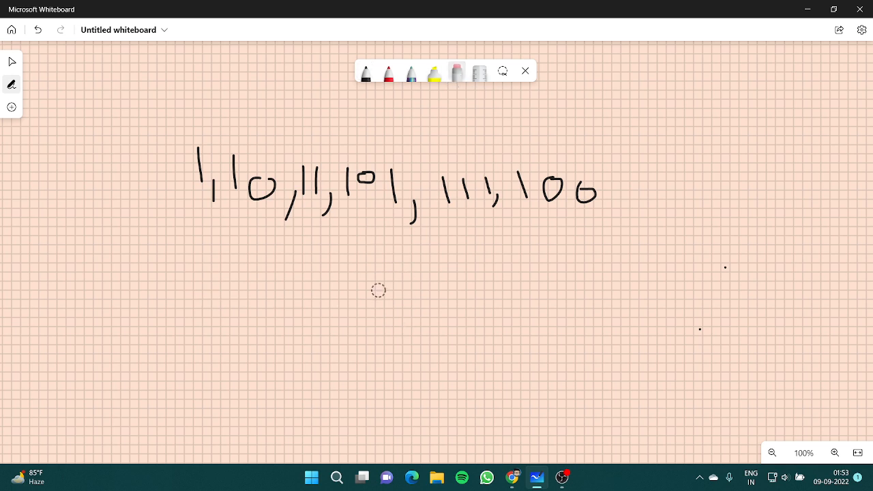
pyautogui.moveTo(382, 253); pyautogui.dragTo(403, 254)
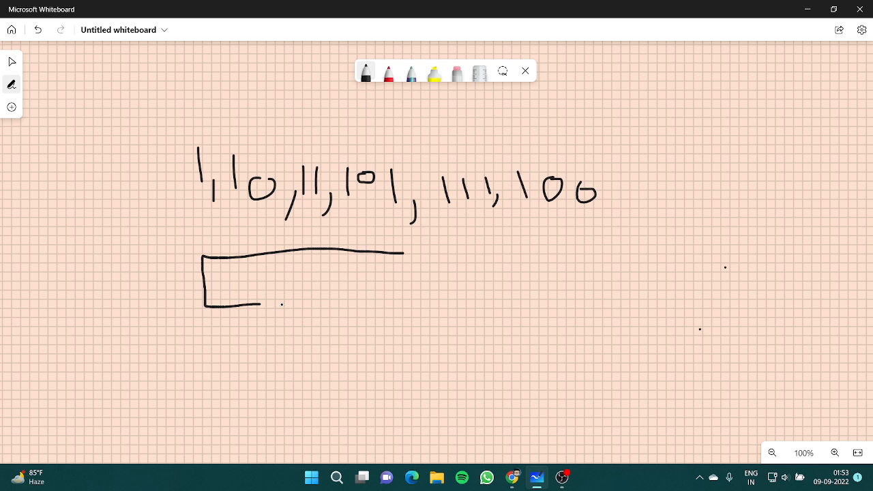
pyautogui.moveTo(258, 305); pyautogui.dragTo(422, 312)
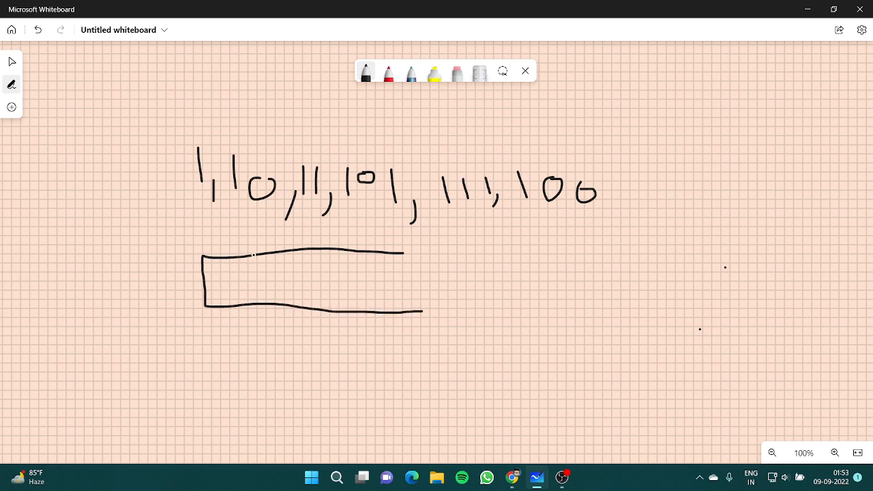
pyautogui.moveTo(262, 256); pyautogui.dragTo(261, 307)
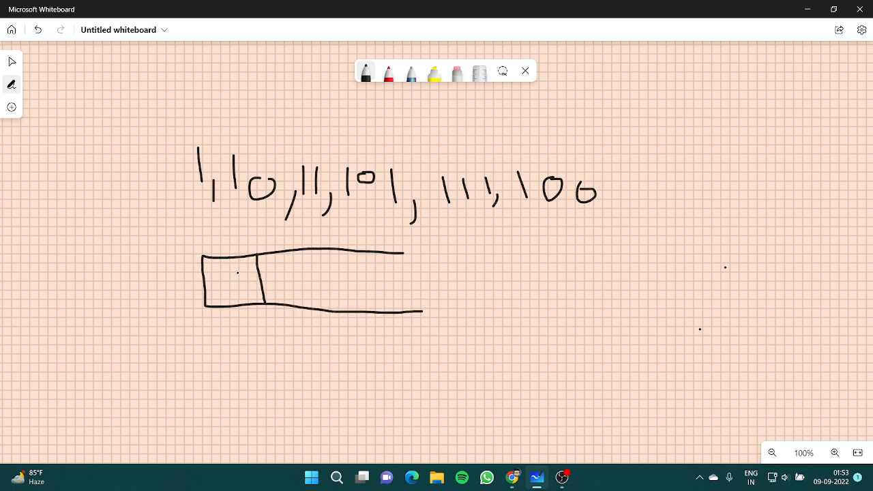
pyautogui.moveTo(237, 262); pyautogui.dragTo(238, 293)
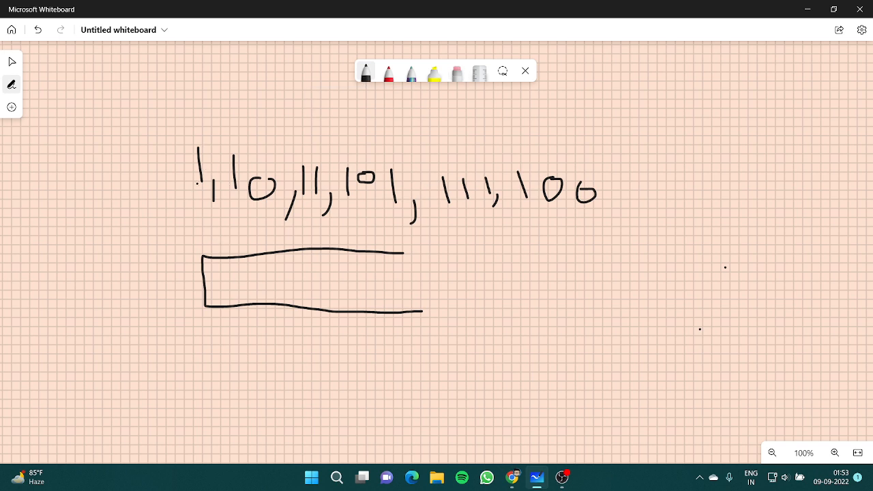
# Step: Note +0/+1 above the sequence and fill the queue cells with 11, 100, 101
pyautogui.moveTo(114, 89); pyautogui.dragTo(120, 122)
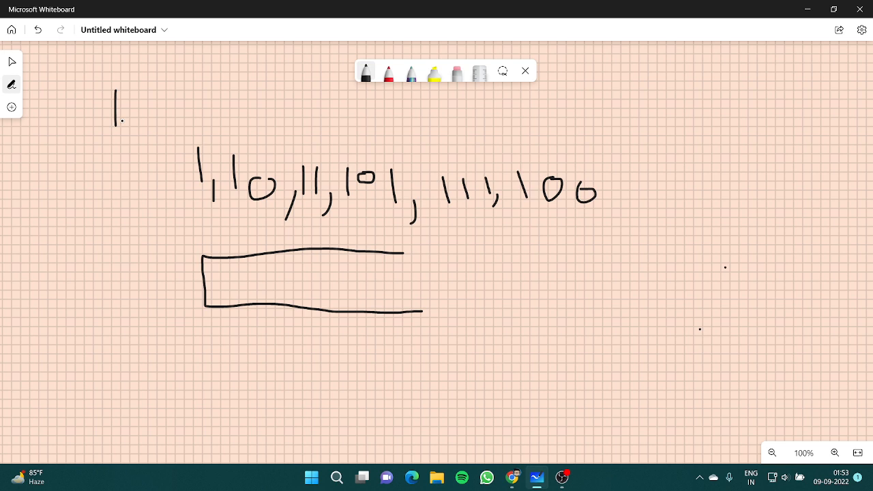
pyautogui.moveTo(129, 103); pyautogui.dragTo(157, 125)
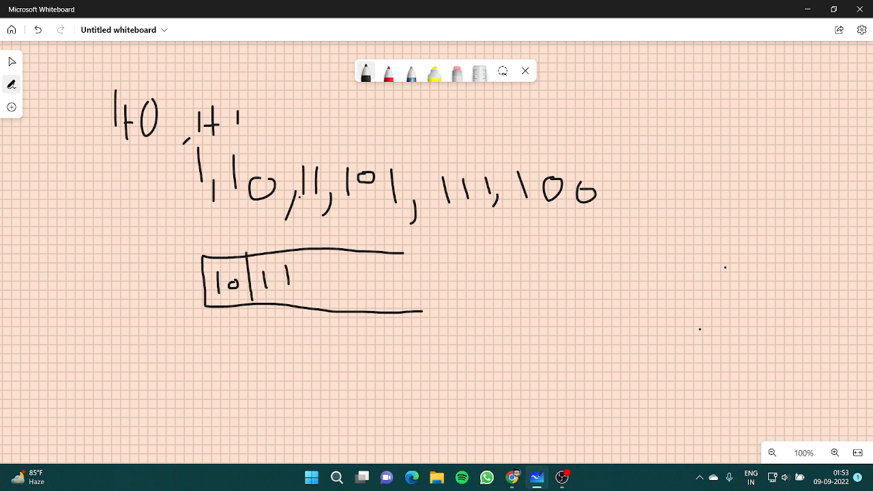
pyautogui.click(455, 74)
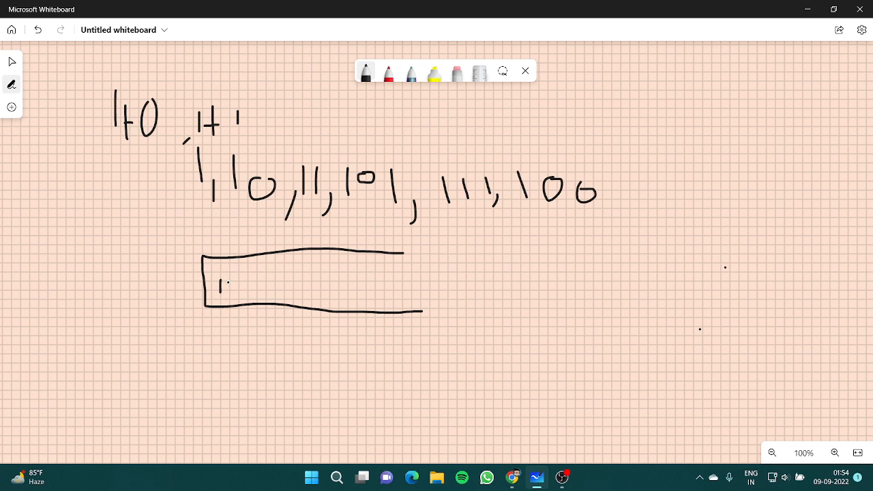
pyautogui.moveTo(244, 259); pyautogui.dragTo(245, 316)
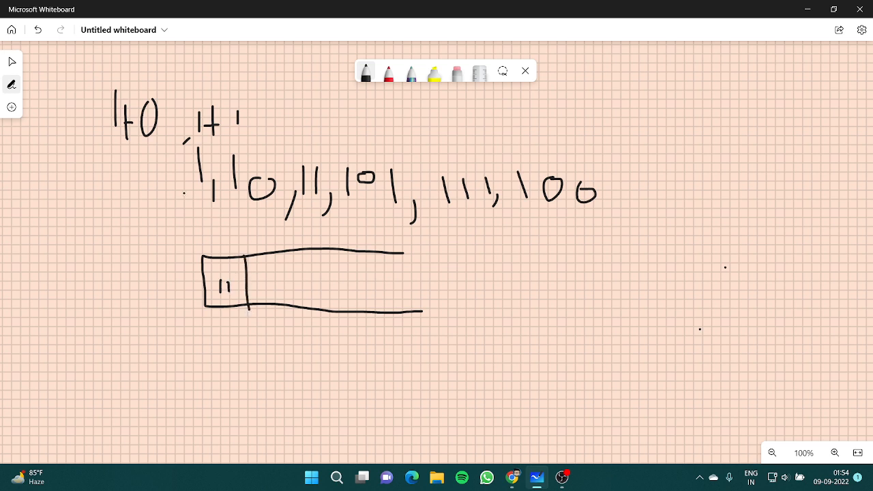
pyautogui.moveTo(256, 275); pyautogui.dragTo(275, 290)
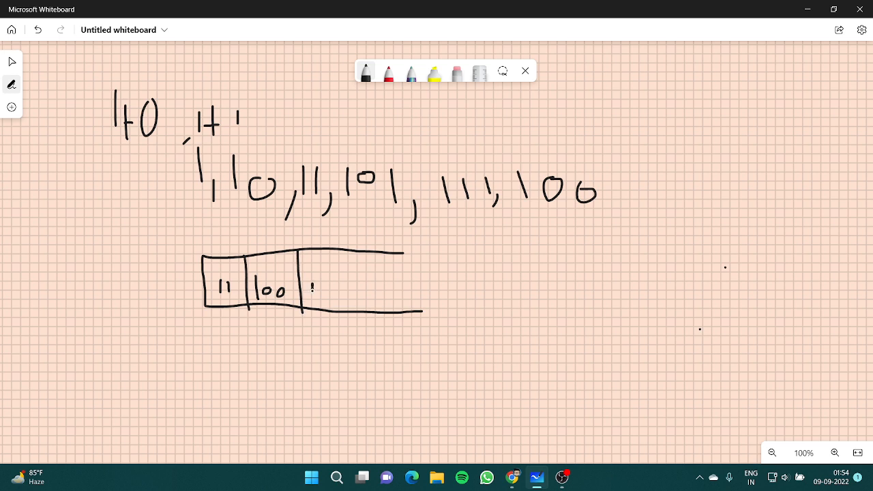
pyautogui.moveTo(314, 286); pyautogui.dragTo(330, 300)
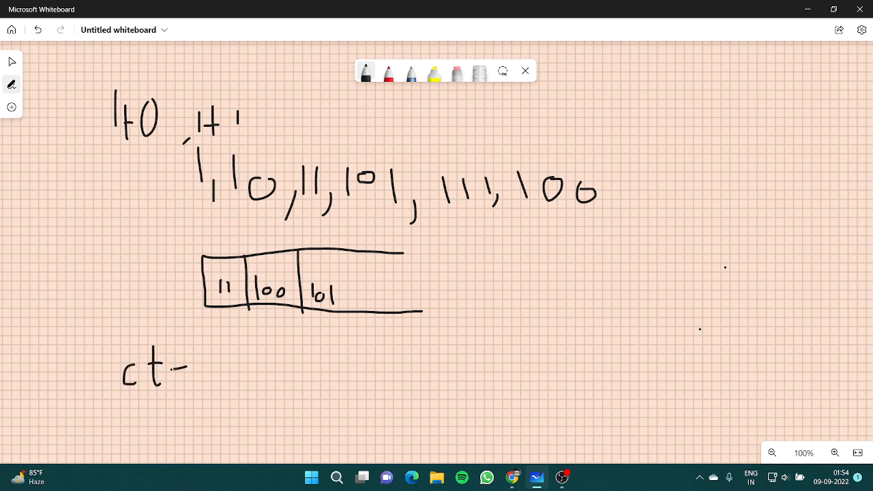
pyautogui.moveTo(175, 371); pyautogui.dragTo(212, 379)
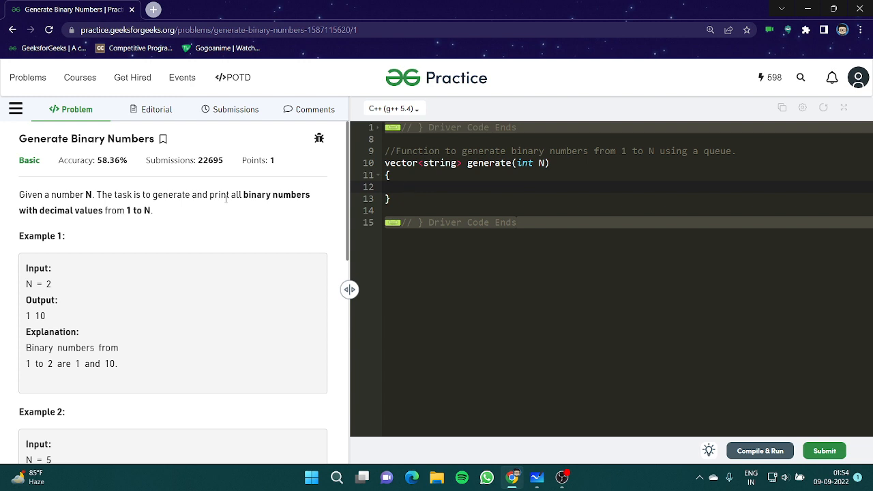
# Step: Declare vector<string> ans and queue<string> q, and push "1" onto q
pyautogui.write('vector<s>')
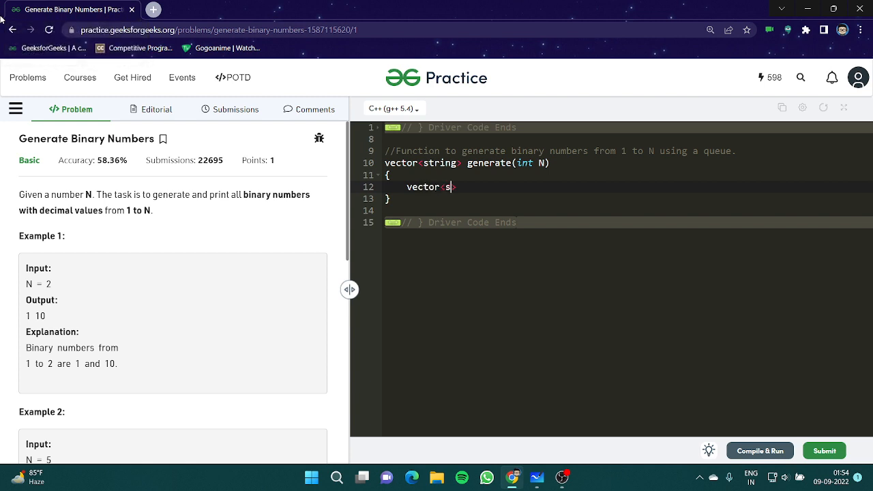
pyautogui.write('tring>')
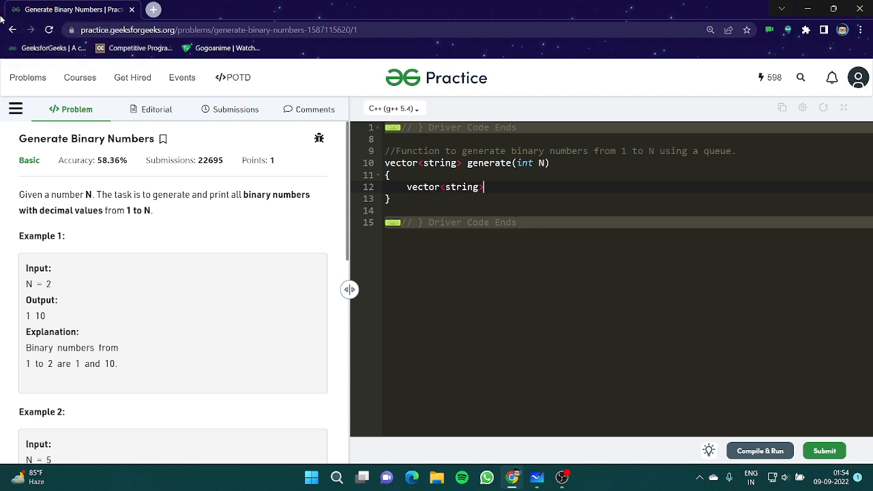
pyautogui.write('ans;')
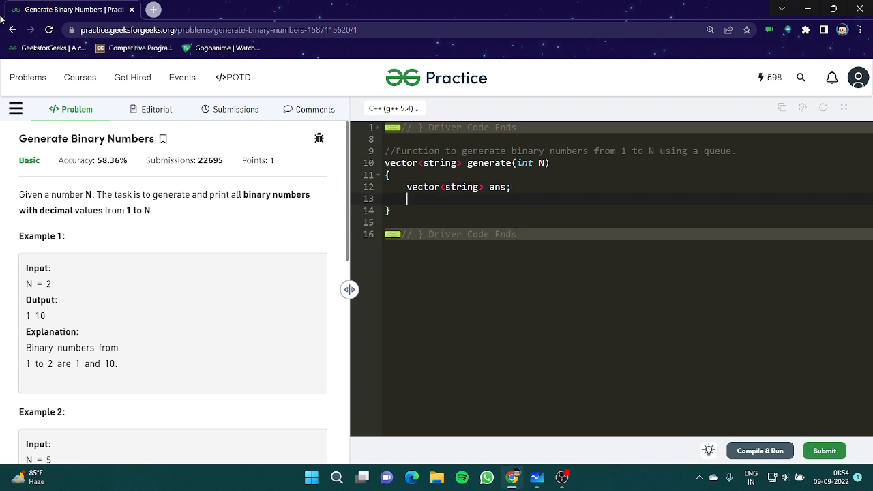
pyautogui.write('queue<>')
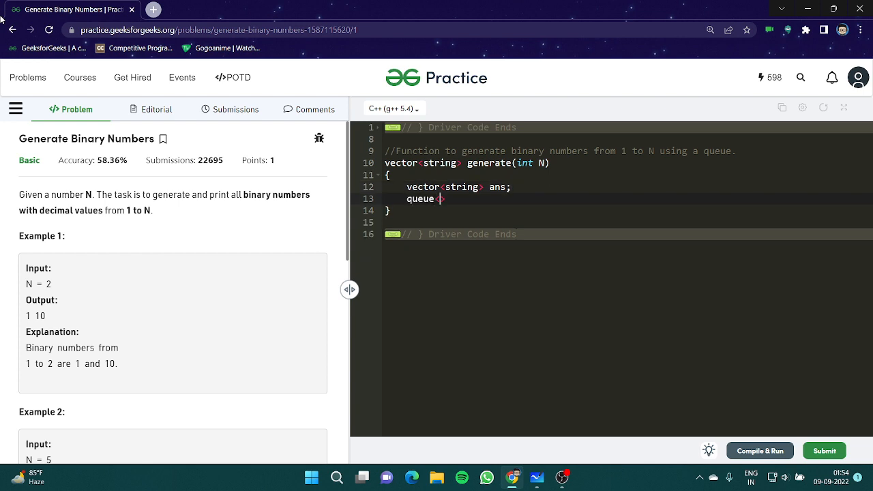
pyautogui.write('string>')
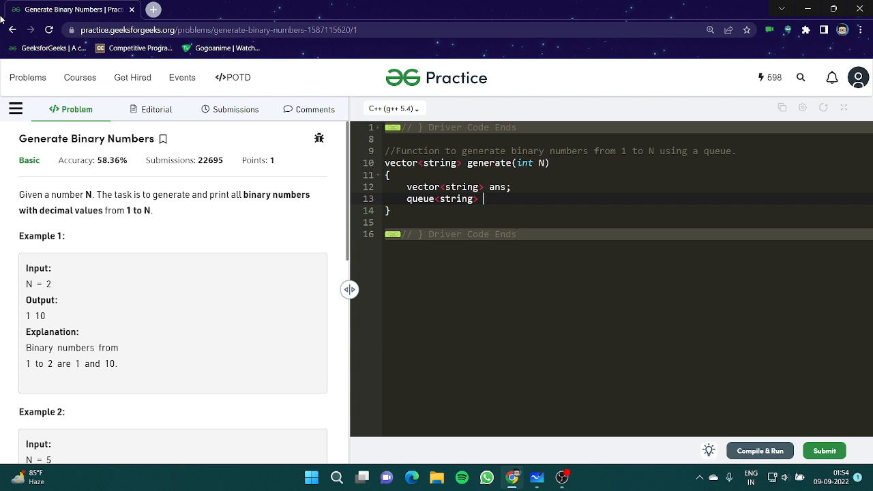
pyautogui.write('q;')
pyautogui.write('q.push')
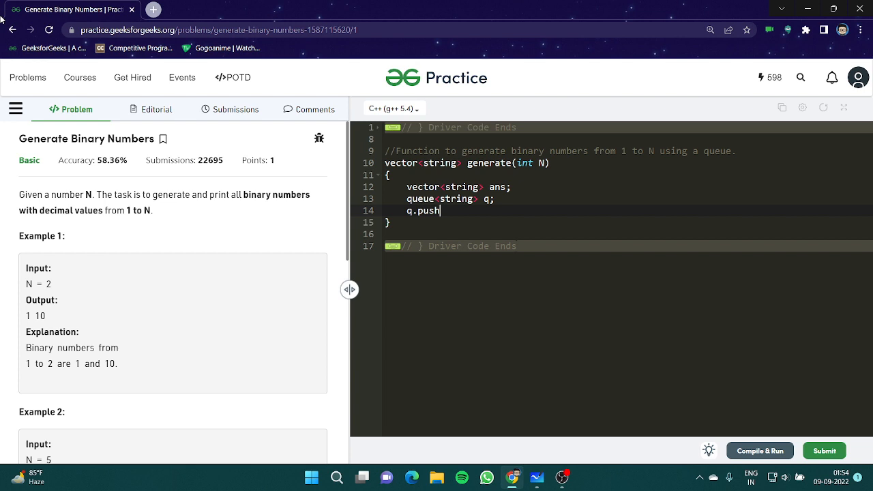
pyautogui.write("('1')")
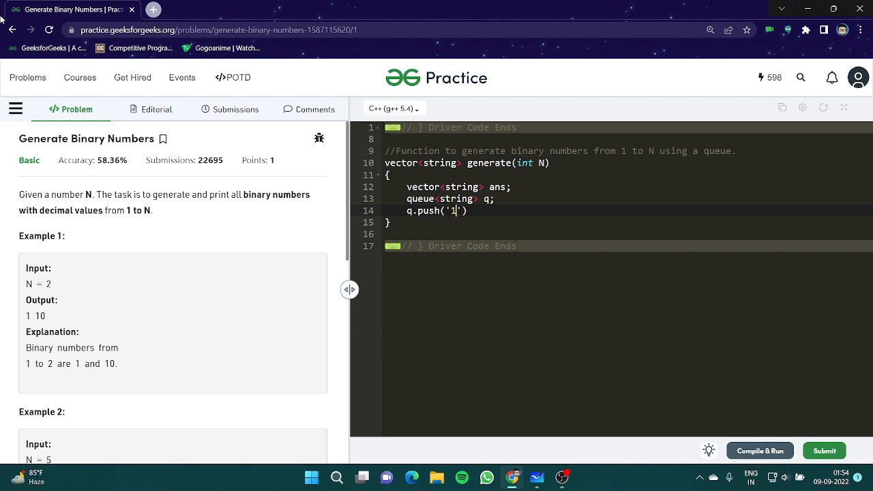
pyautogui.press('Backspace')
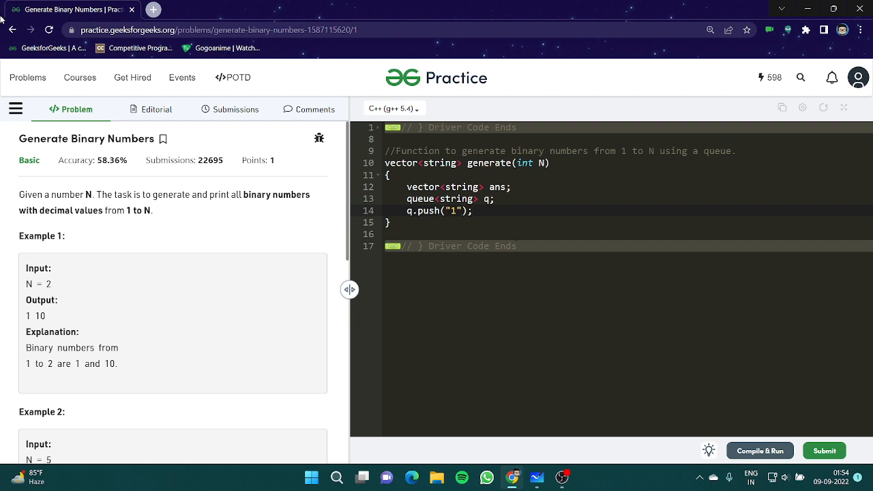
# Step: Initialize an empty string x = "" on its own line
pyautogui.write('s')
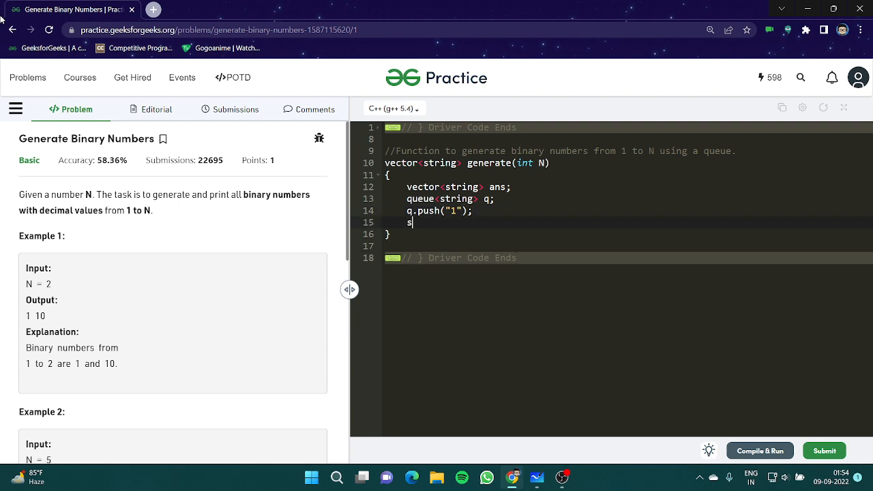
pyautogui.write('tring x')
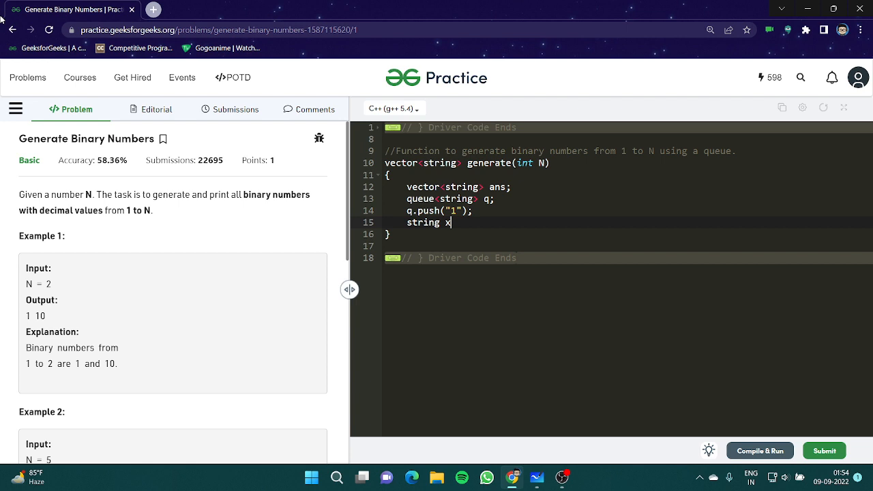
pyautogui.write('= "";')
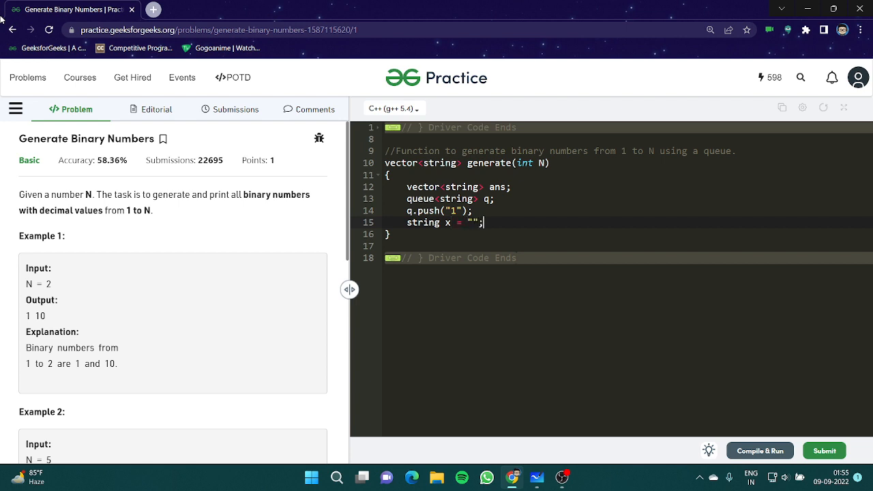
pyautogui.press('Enter')
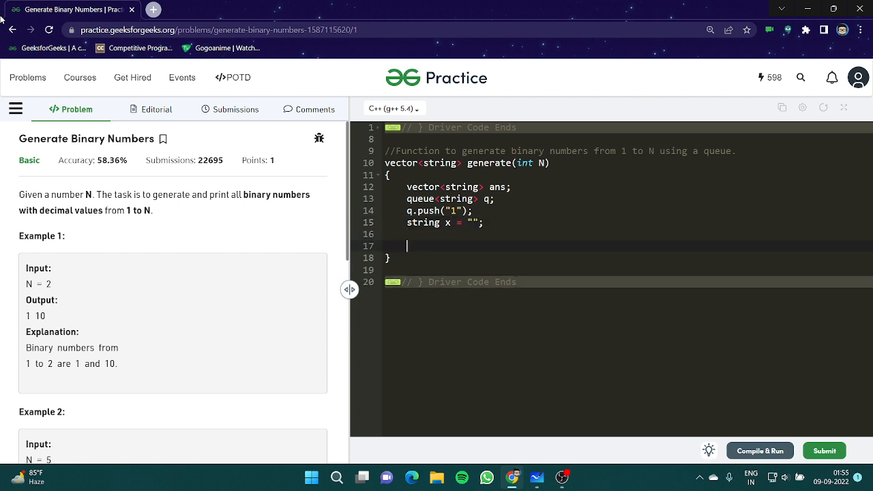
# Step: Replace a while draft with a for(int i=0;i<N;i++) loop
pyautogui.write('while()')
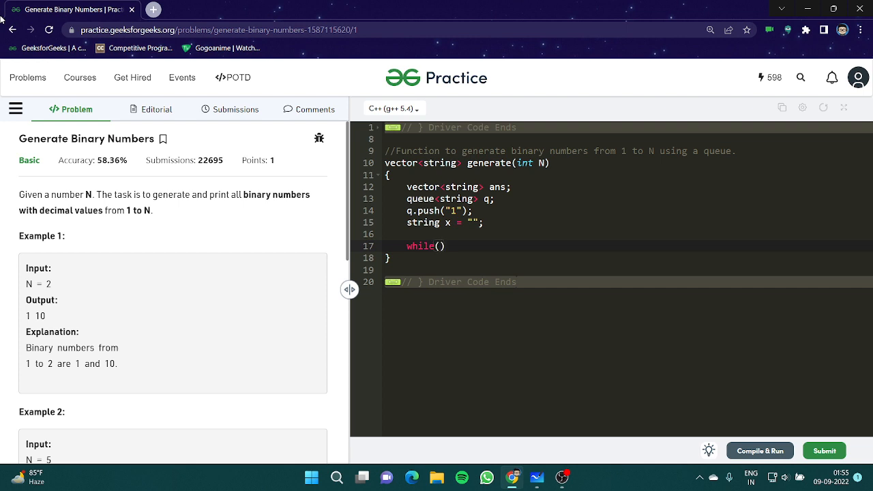
pyautogui.press('Backspace')
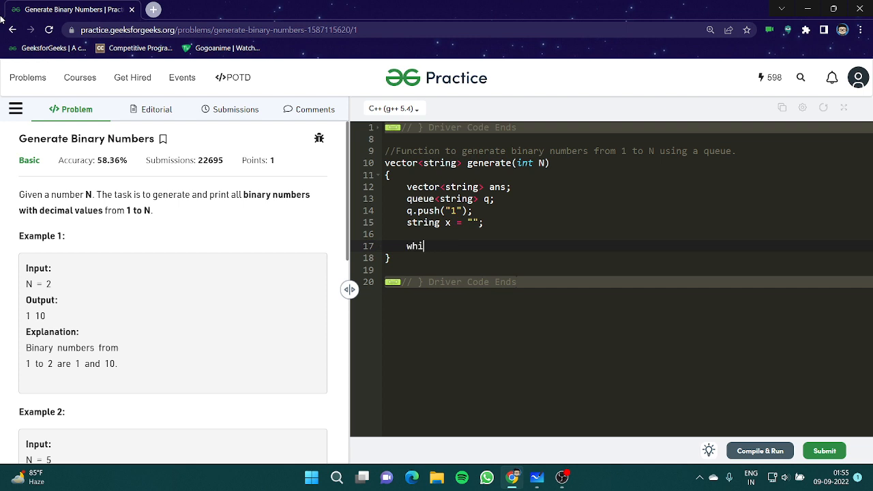
pyautogui.write('for(i)')
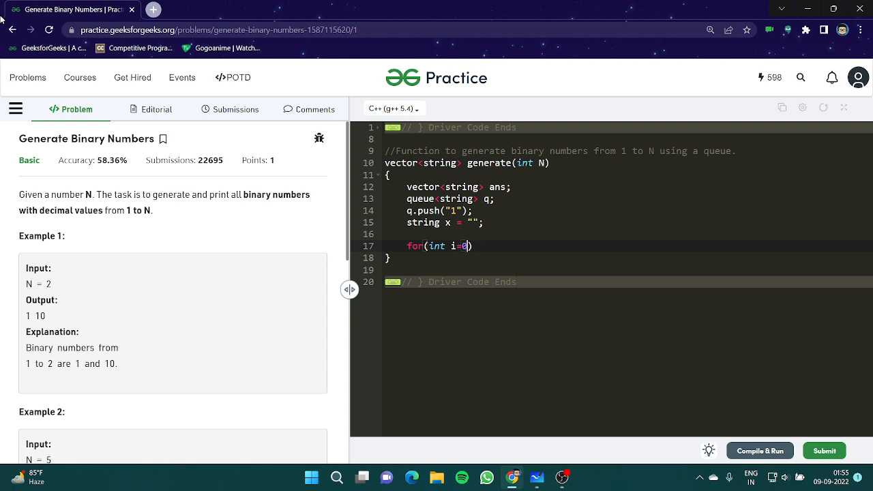
pyautogui.write(';i<n;i++')
pyautogui.write('{')
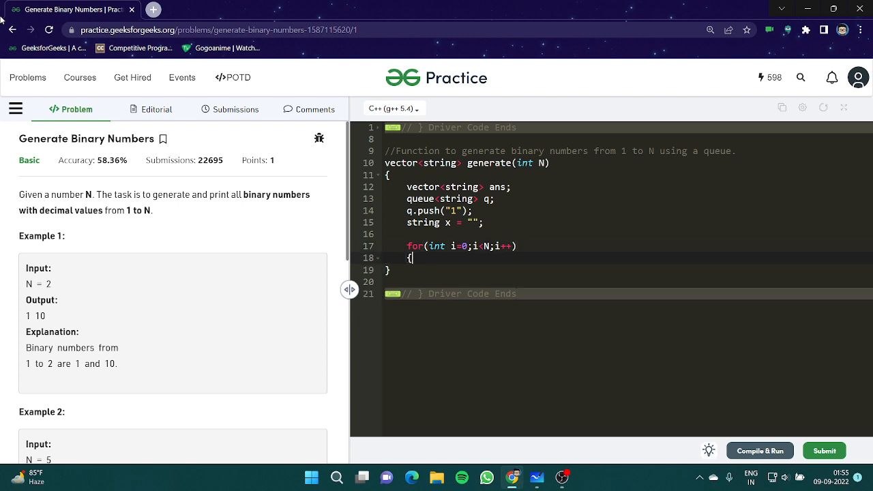
# Step: Inside the loop take x = q.front(), q.pop(), and begin q.push(x+
pyautogui.write('x')
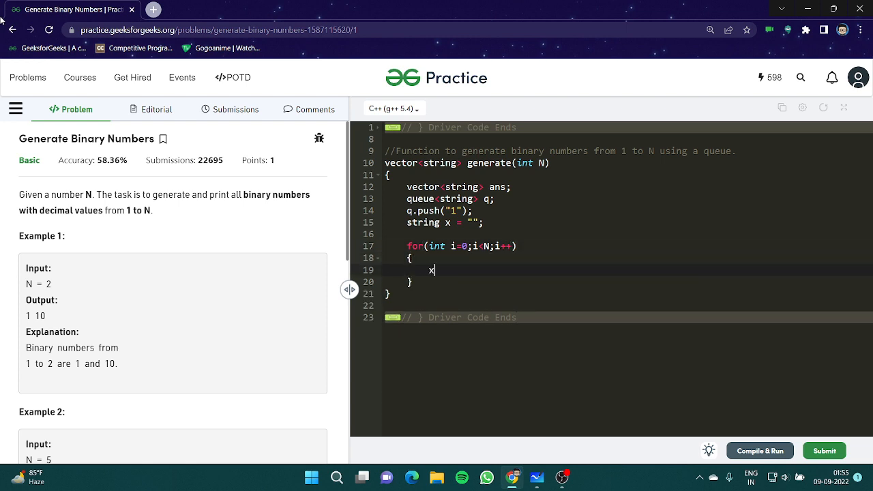
pyautogui.write('= q.front')
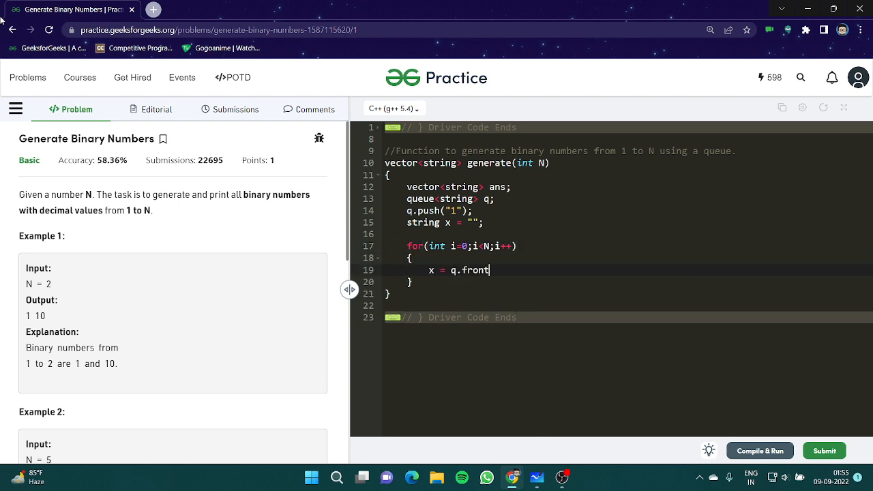
pyautogui.write('();')
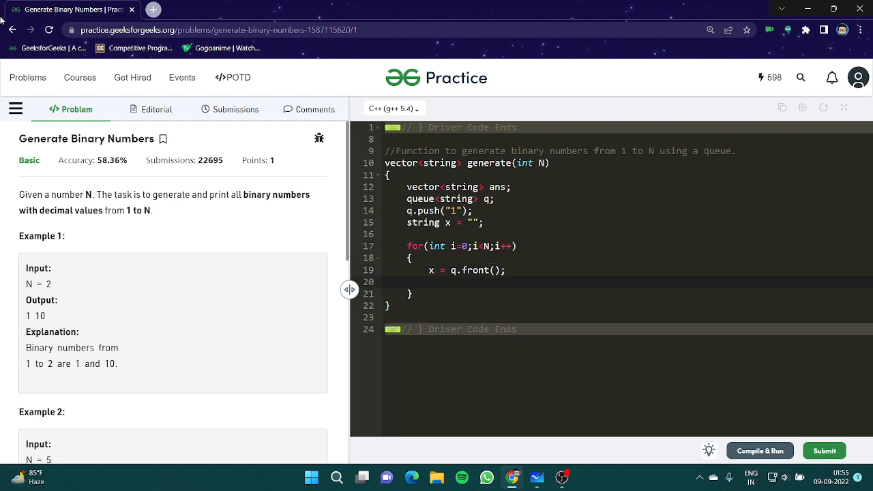
pyautogui.write('q.pop();')
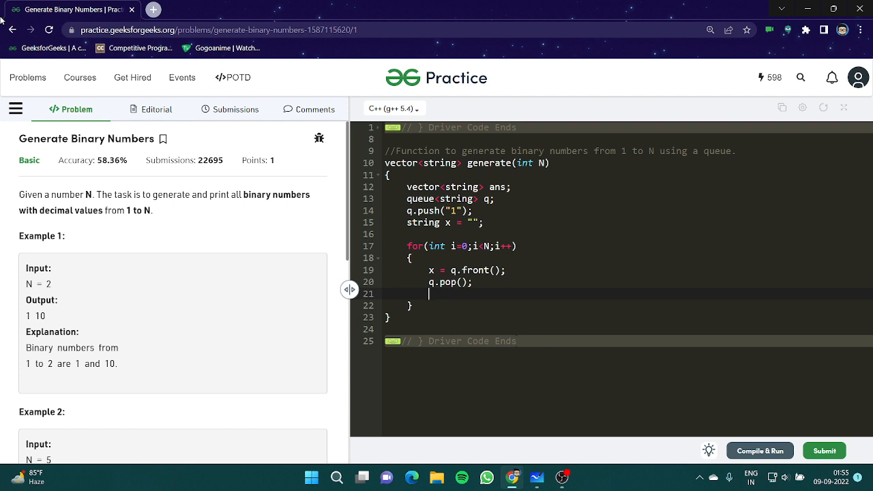
pyautogui.write('q')
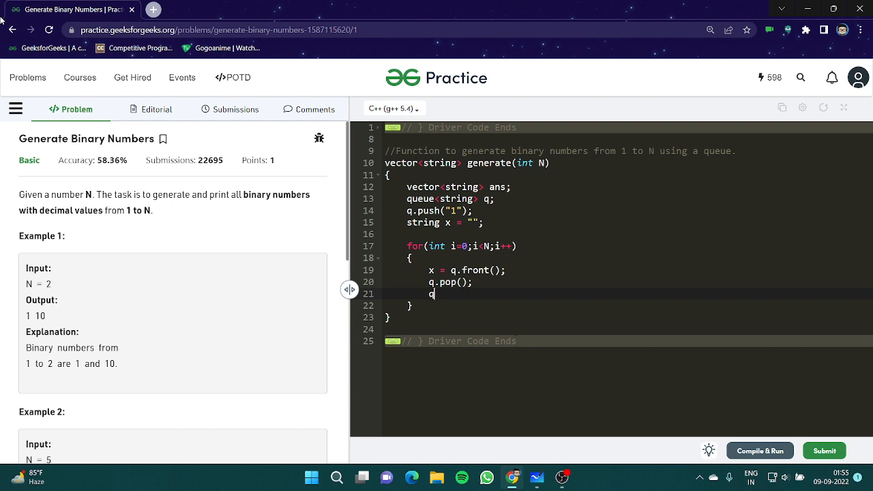
pyautogui.write('.push(x)')
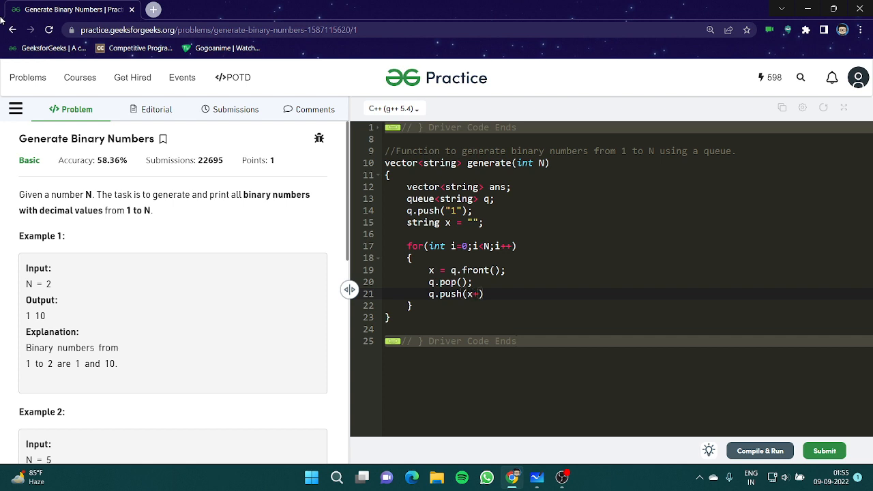
# Step: Finish queuing x+"0" and x+"1" inside the loop
pyautogui.write('"0"')
pyautogui.write('q.push(')
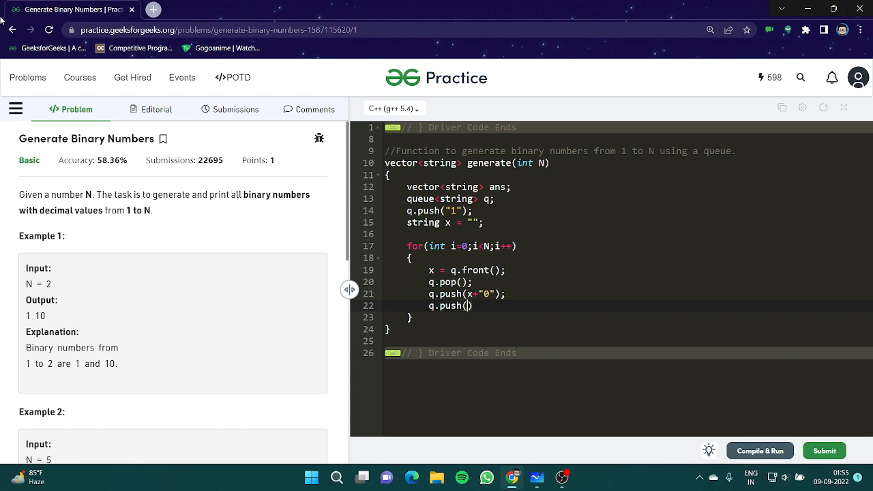
pyautogui.write('x')
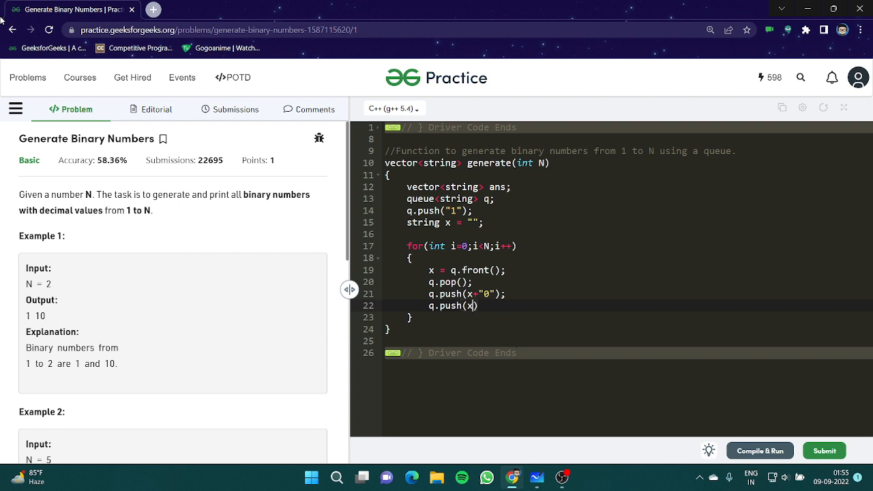
pyautogui.write('+"1");')
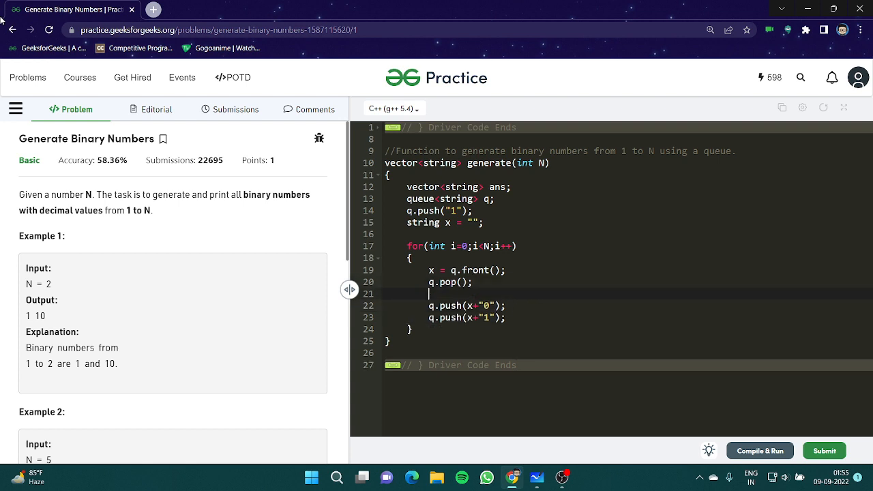
# Step: Append x to ans with push_back and return ans after the loop
pyautogui.write('v.pu')
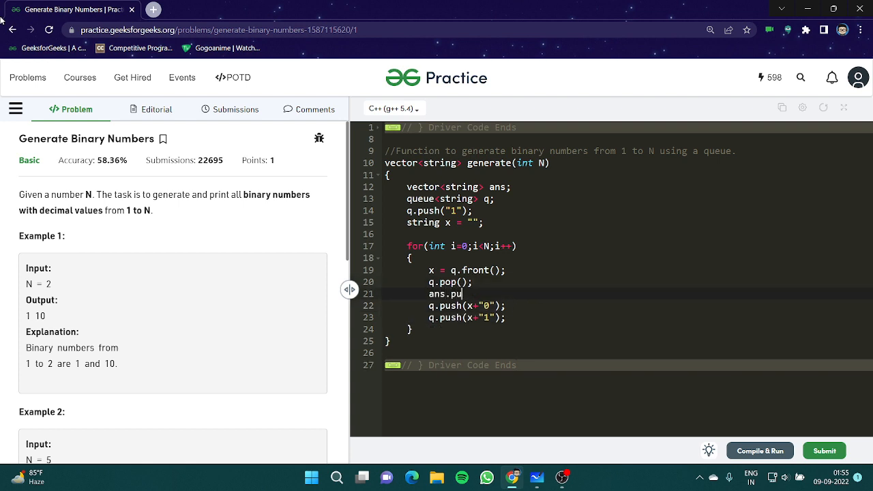
pyautogui.write('sh_back()')
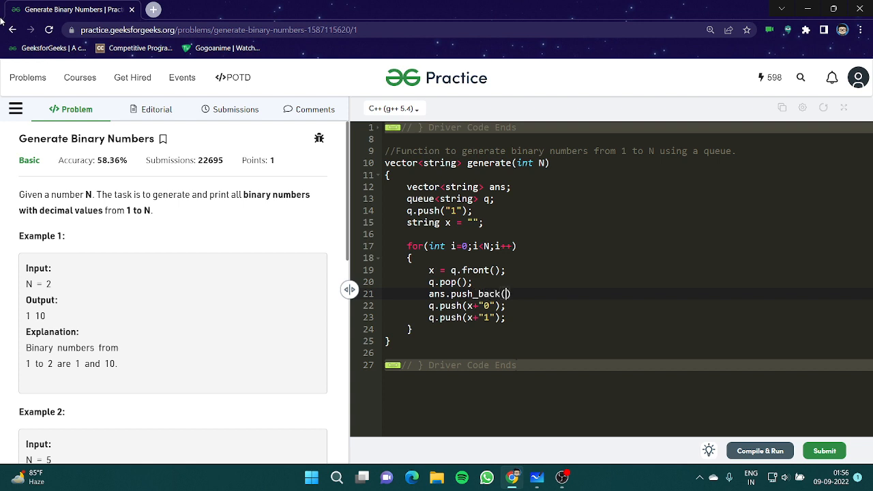
pyautogui.write('x')
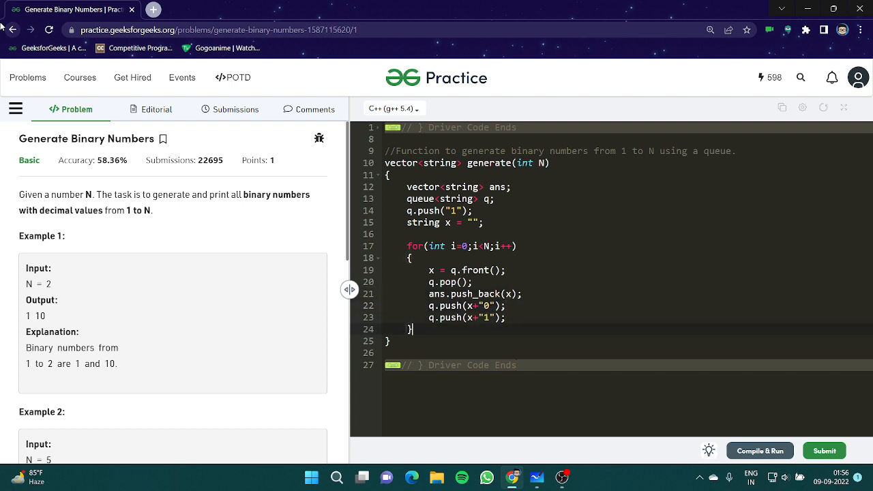
pyautogui.write('re')
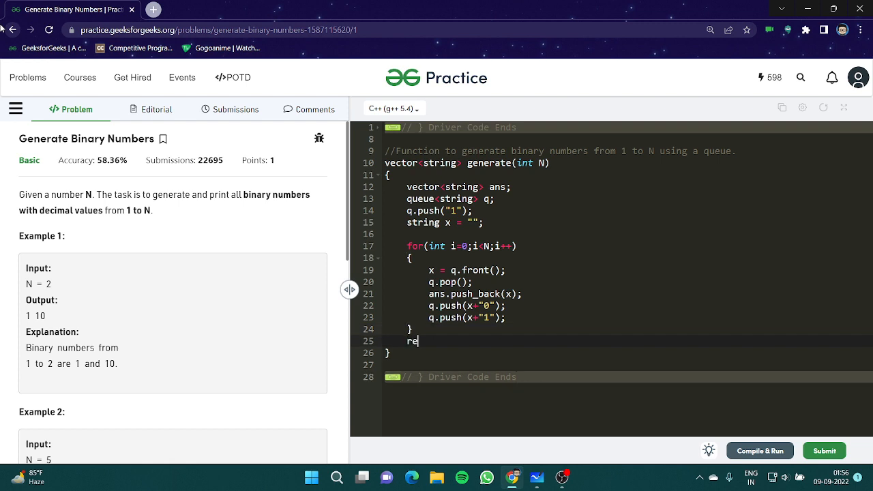
pyautogui.write('turn ans;')
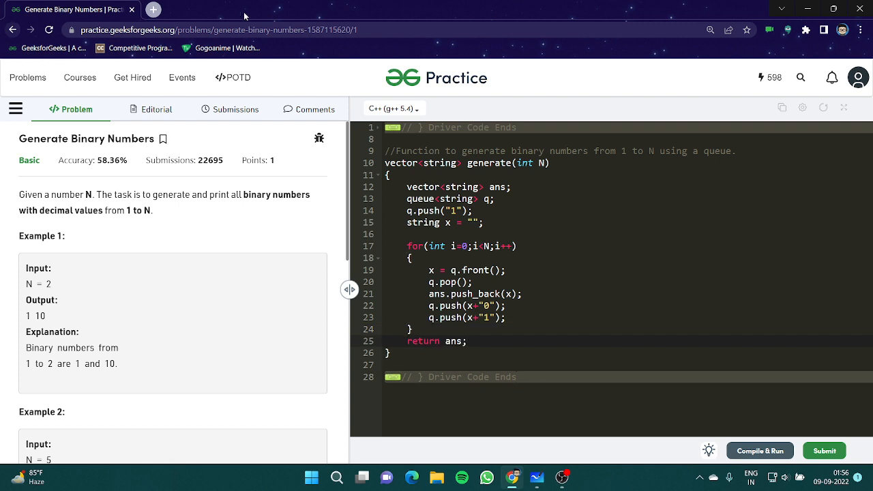
# Step: Compile with output 1 10 matching, submit for a score of 599, and close the output panel
pyautogui.click(758, 450)
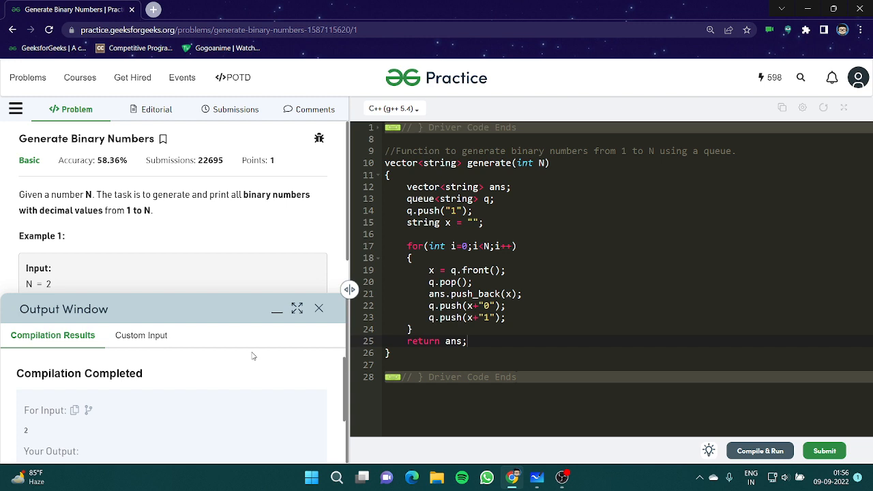
pyautogui.scroll(-3)
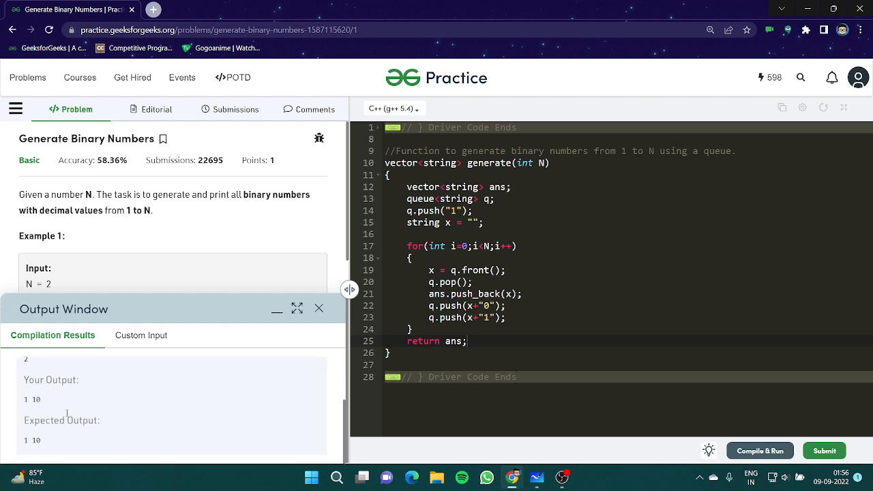
pyautogui.click(824, 450)
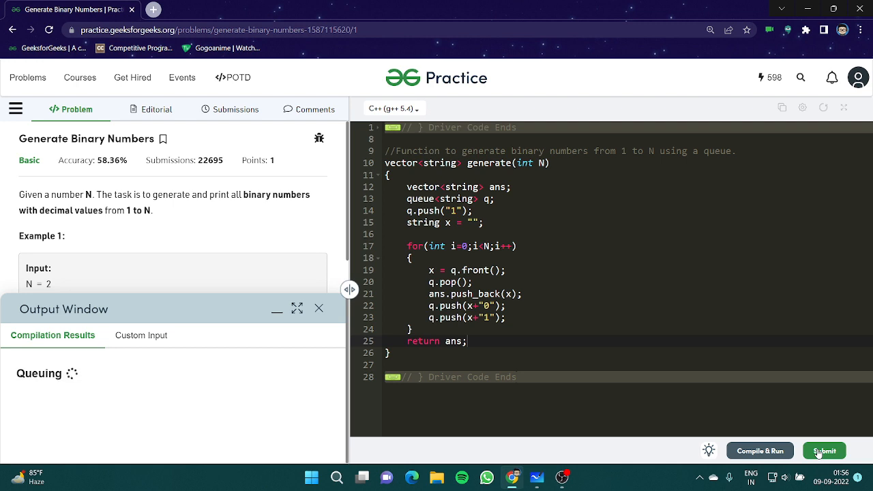
pyautogui.click(824, 450)
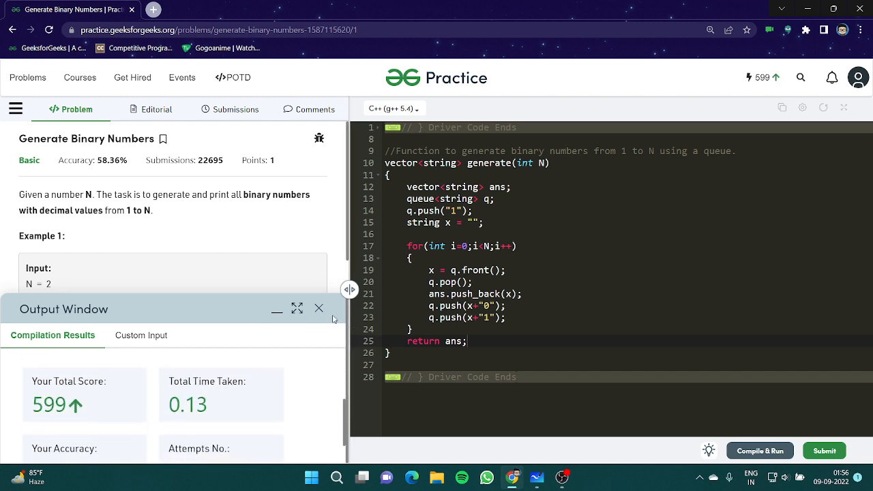
pyautogui.click(318, 308)
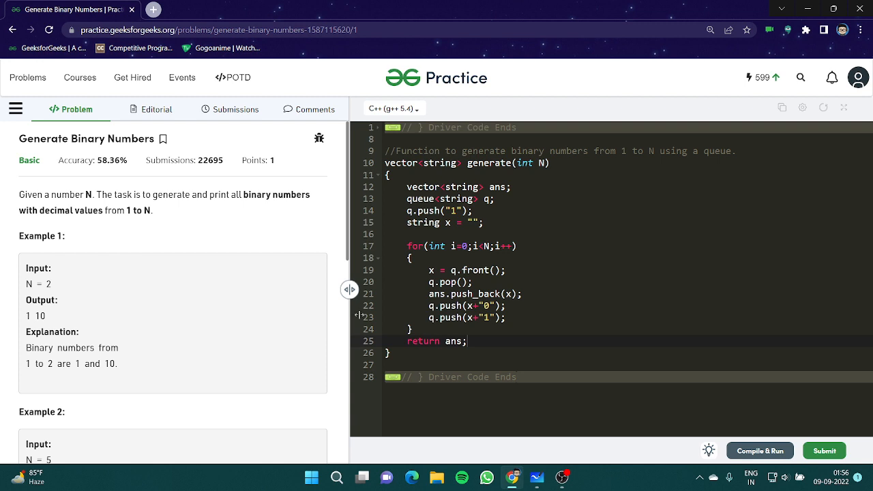
pyautogui.moveTo(510, 280)
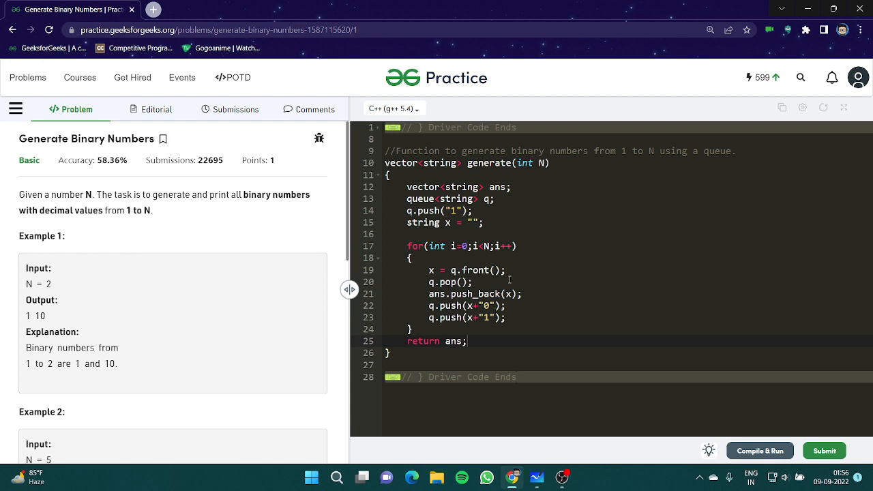
pyautogui.moveTo(512, 281)
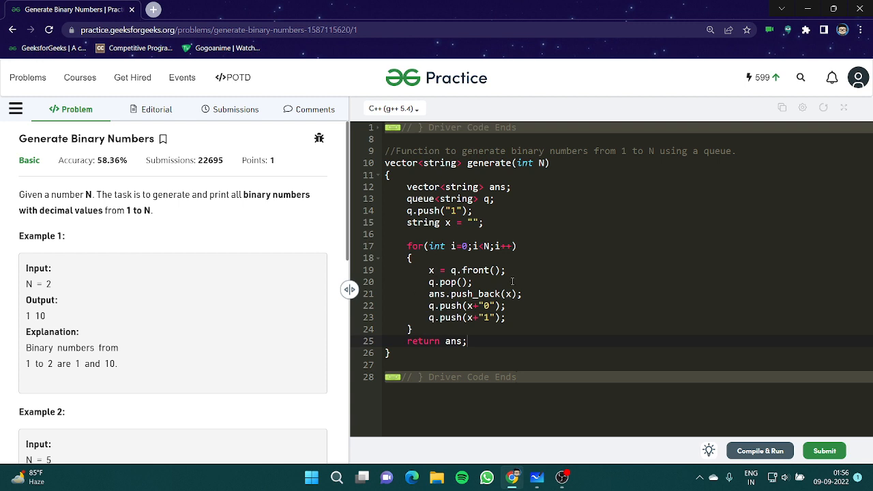